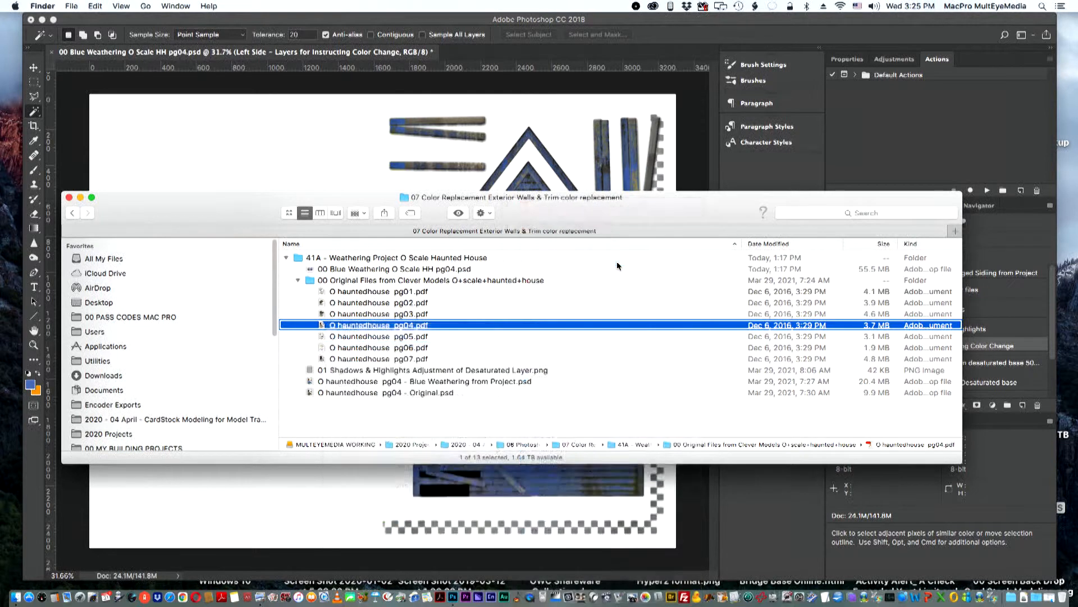
# Step: Open O hauntedhouse pg04.pdf from the original Clever Models files into Photoshop
pyautogui.doubleClick(381, 325)
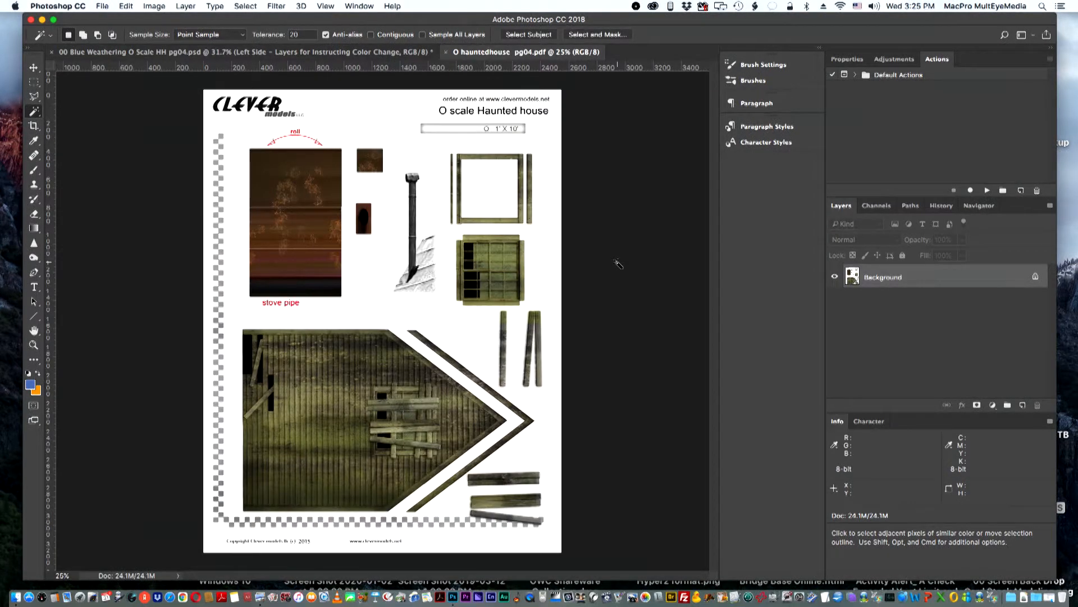
pyautogui.moveTo(159, 111)
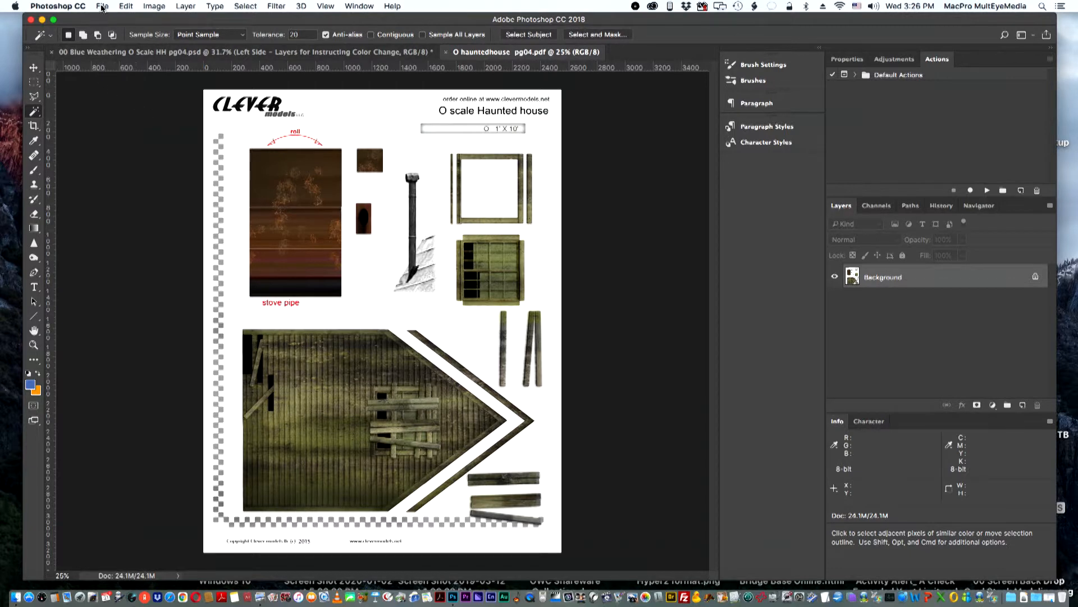
# Step: Save the page as a -test.psd copy and return to the Blue Weathering document
pyautogui.click(102, 6)
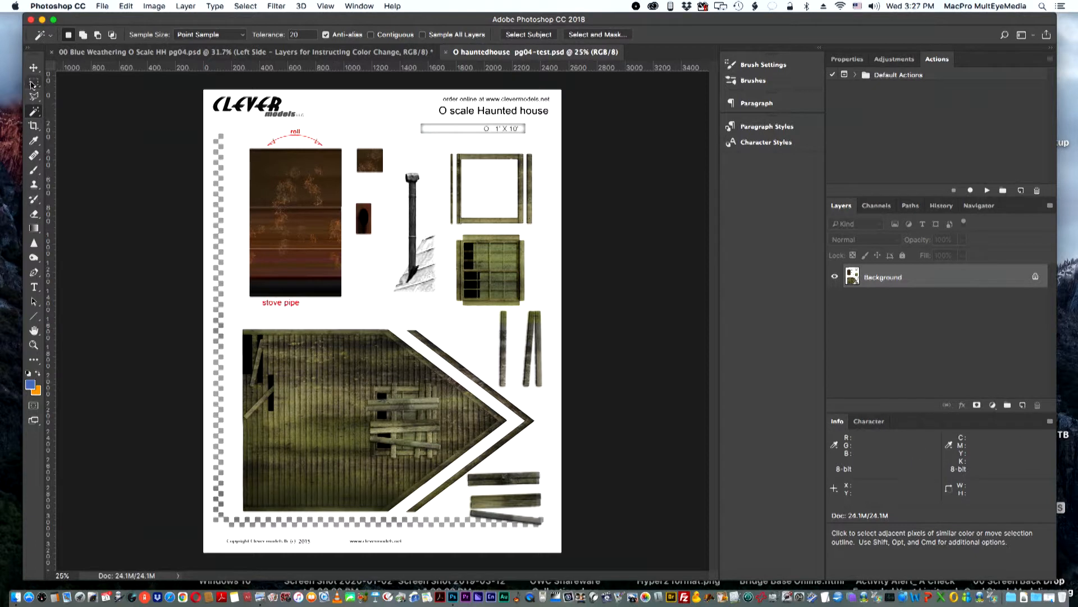
pyautogui.click(33, 68)
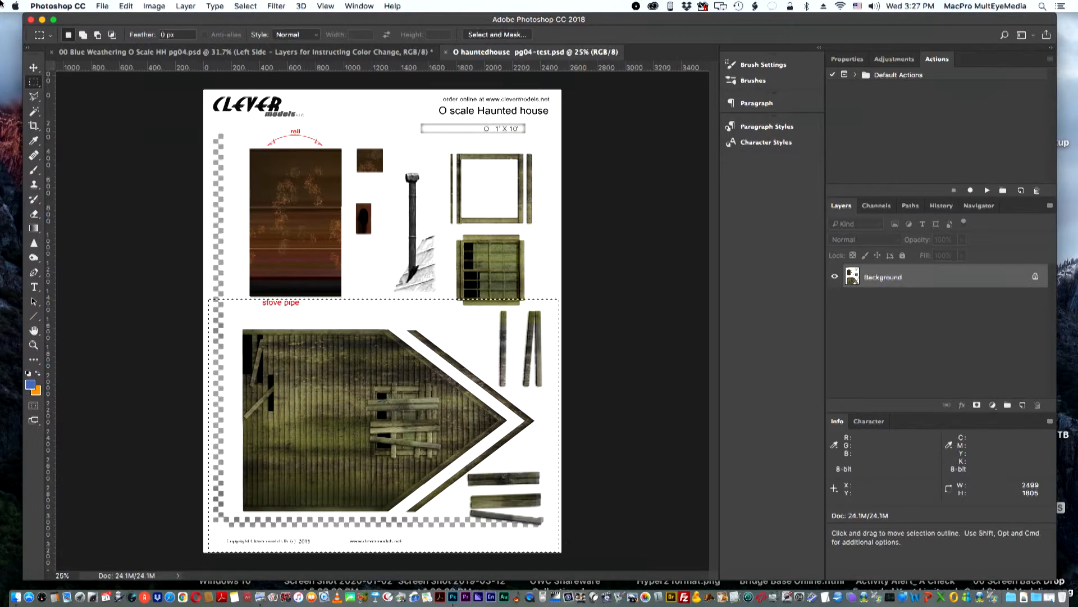
pyautogui.click(125, 6)
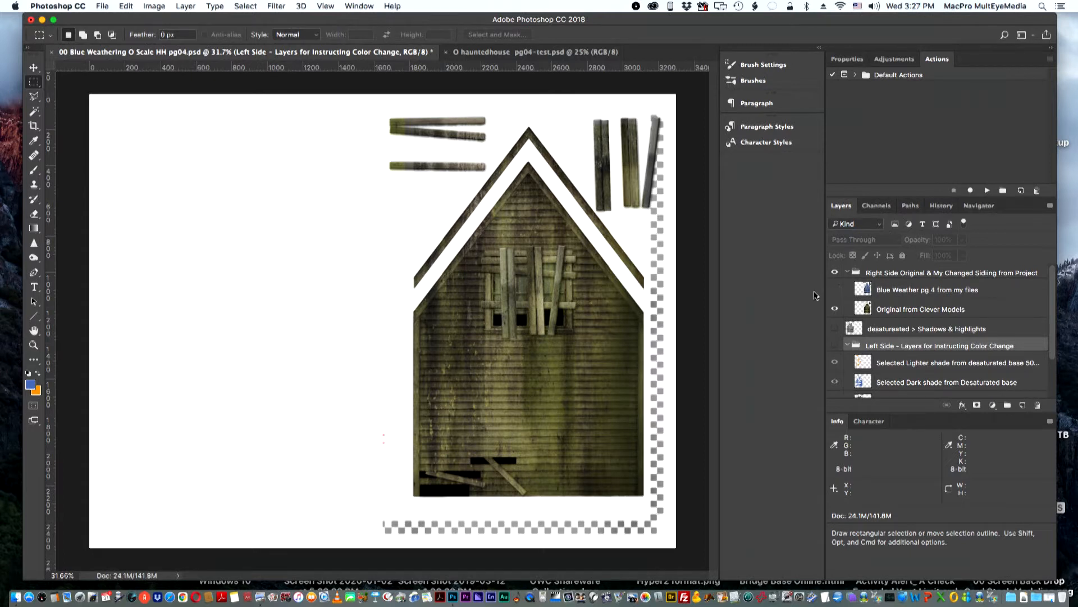
# Step: Magic Wand the white background on the Original from Clever Models layer, Contiguous off
pyautogui.click(834, 289)
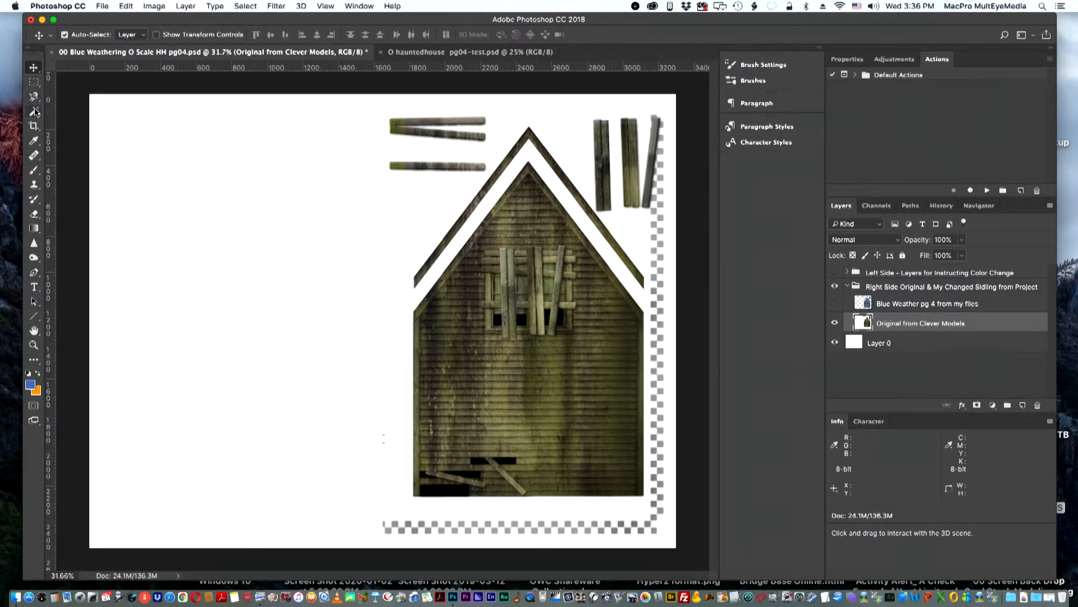
pyautogui.click(34, 112)
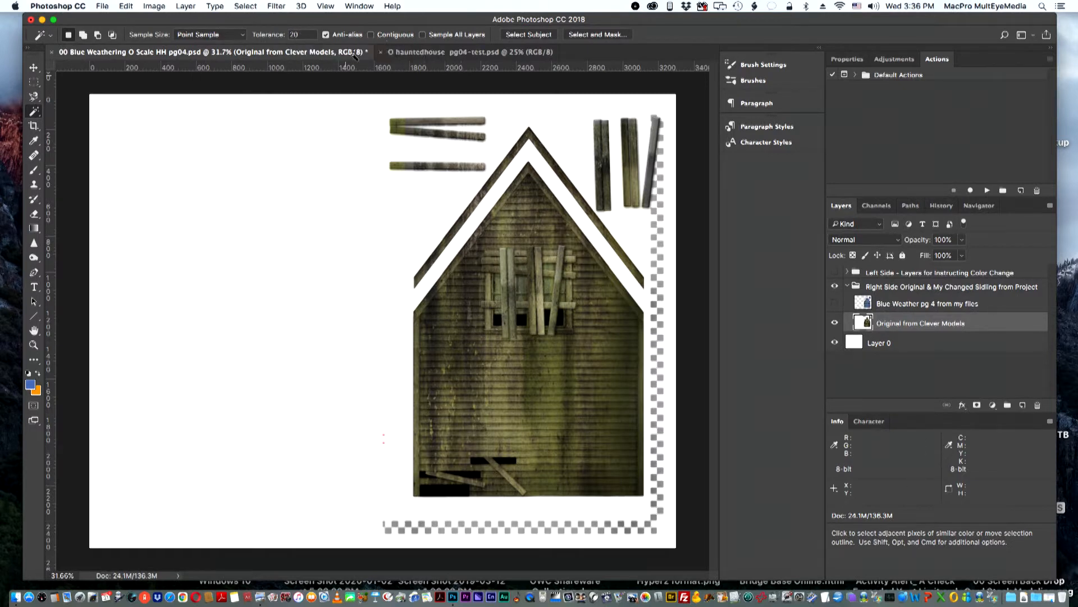
pyautogui.moveTo(232, 313)
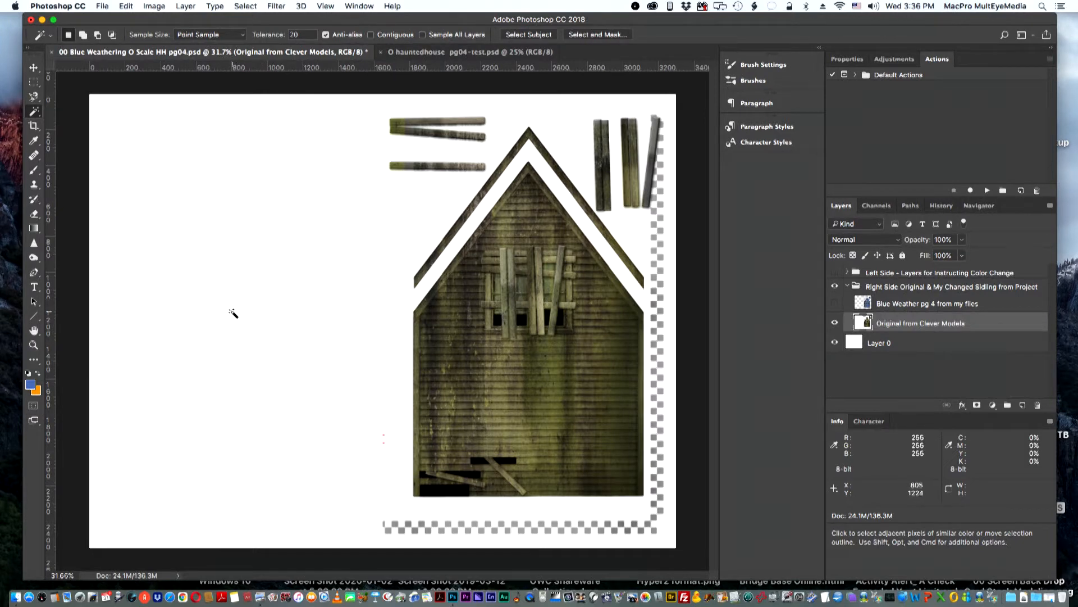
pyautogui.click(234, 315)
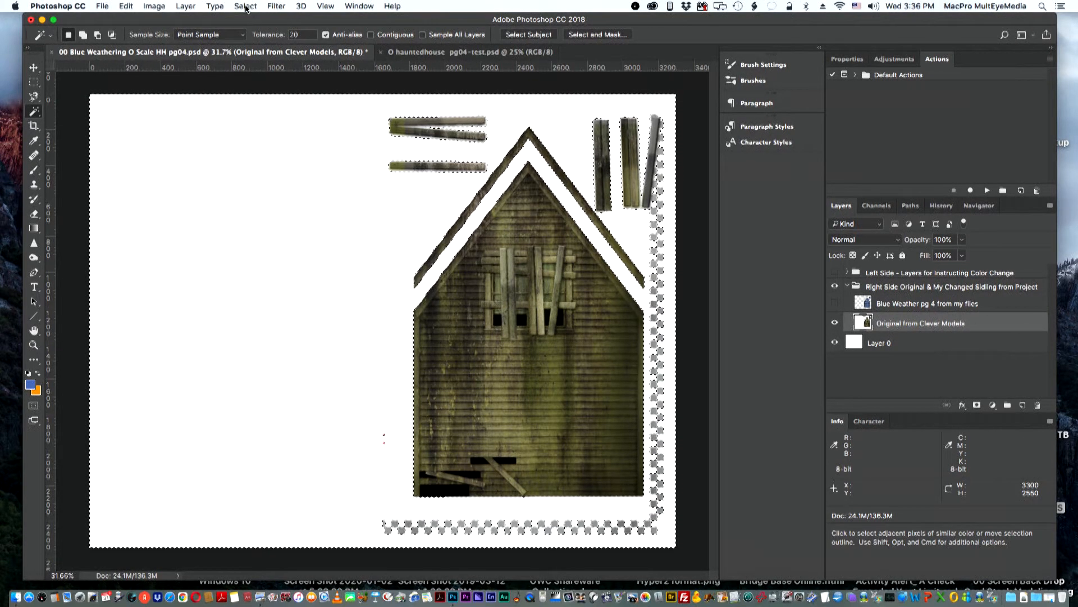
# Step: Invert the selection, copy the wall pieces and Paste in Place onto a new Layer 1
pyautogui.click(246, 6)
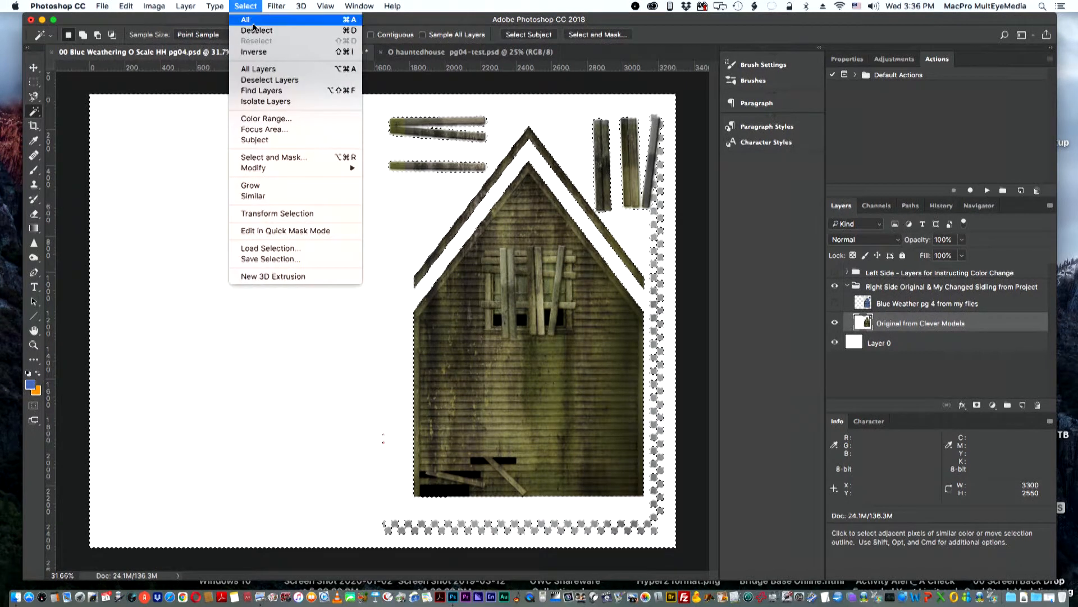
pyautogui.moveTo(261, 90)
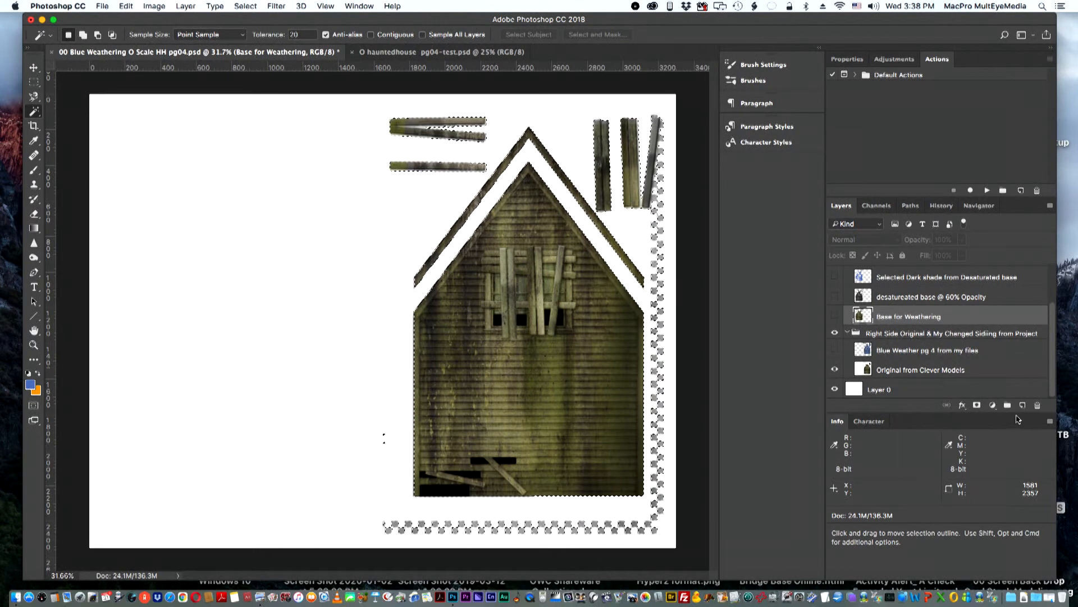
pyautogui.click(1022, 405)
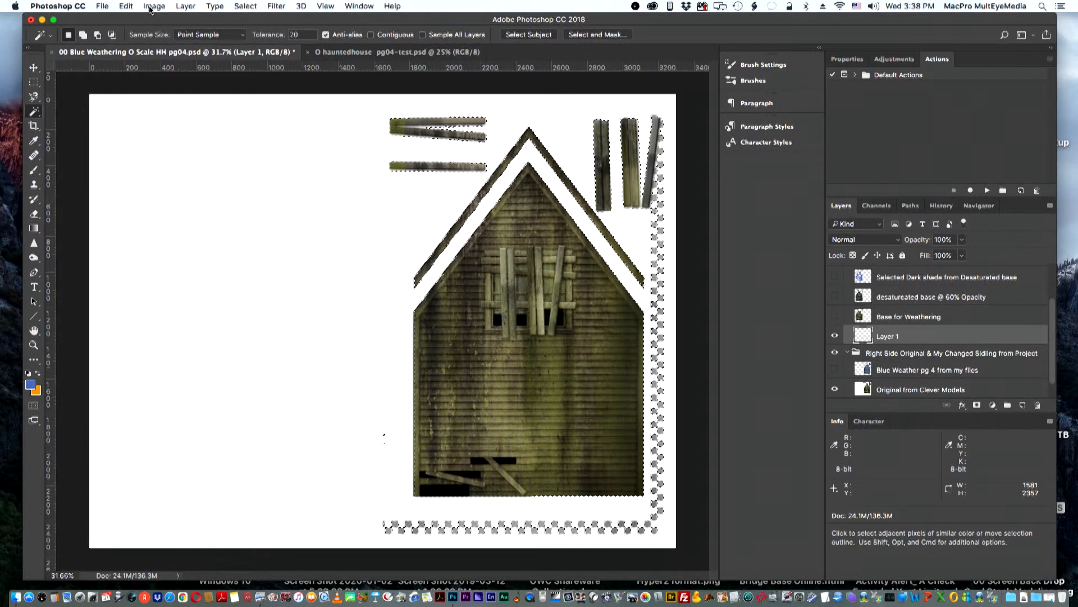
pyautogui.click(154, 6)
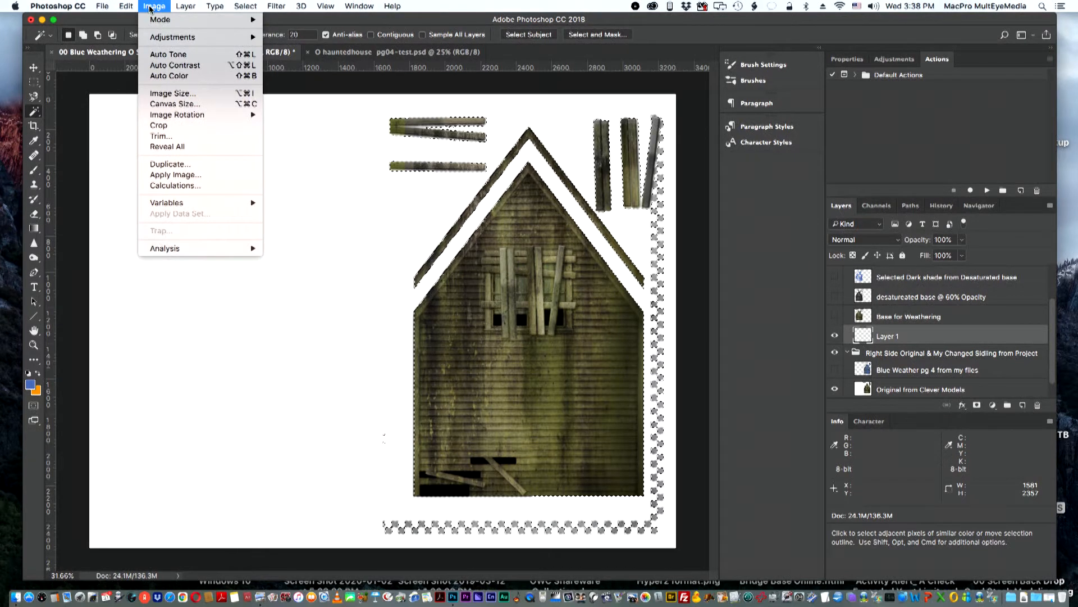
pyautogui.click(125, 5)
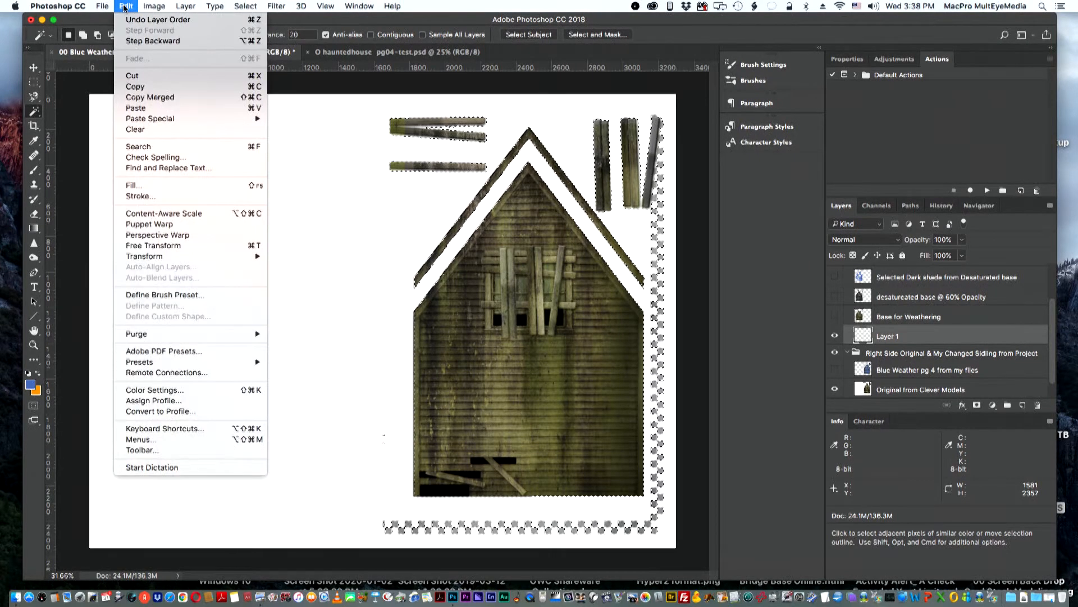
pyautogui.moveTo(150, 119)
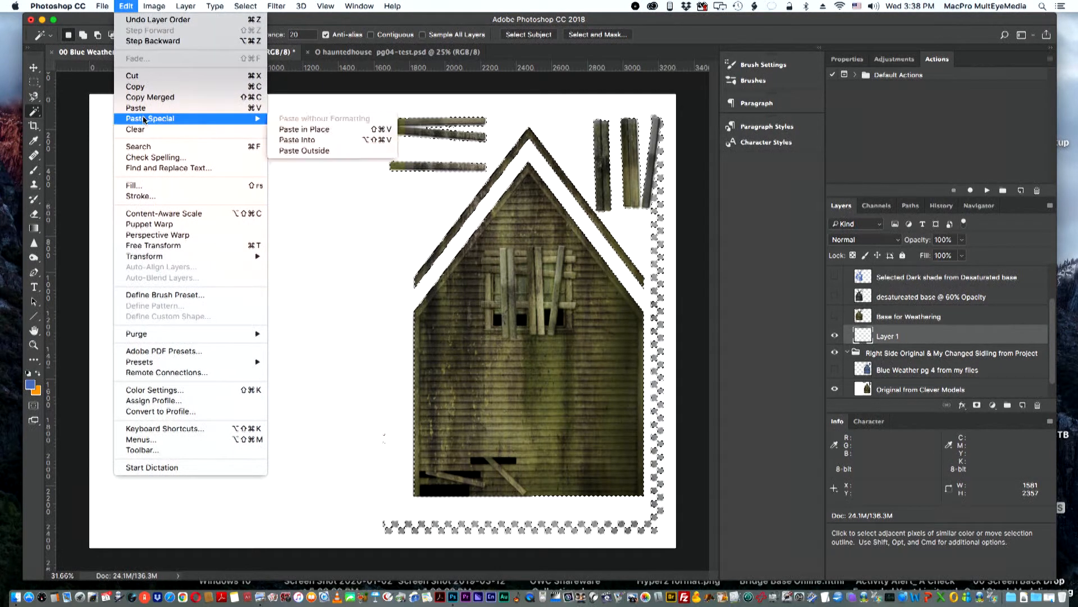
pyautogui.moveTo(304, 129)
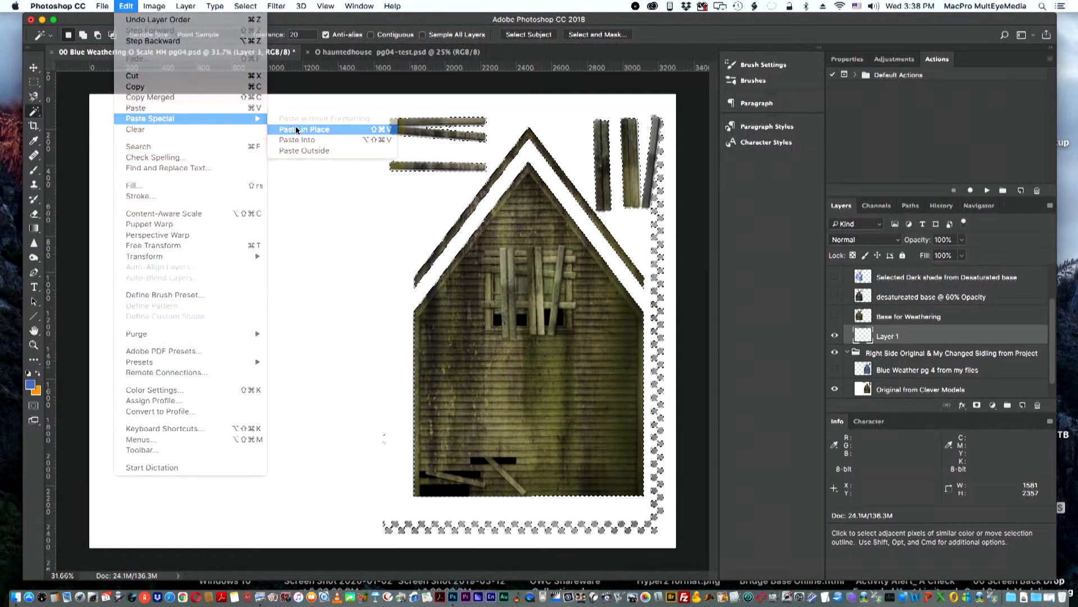
pyautogui.click(303, 129)
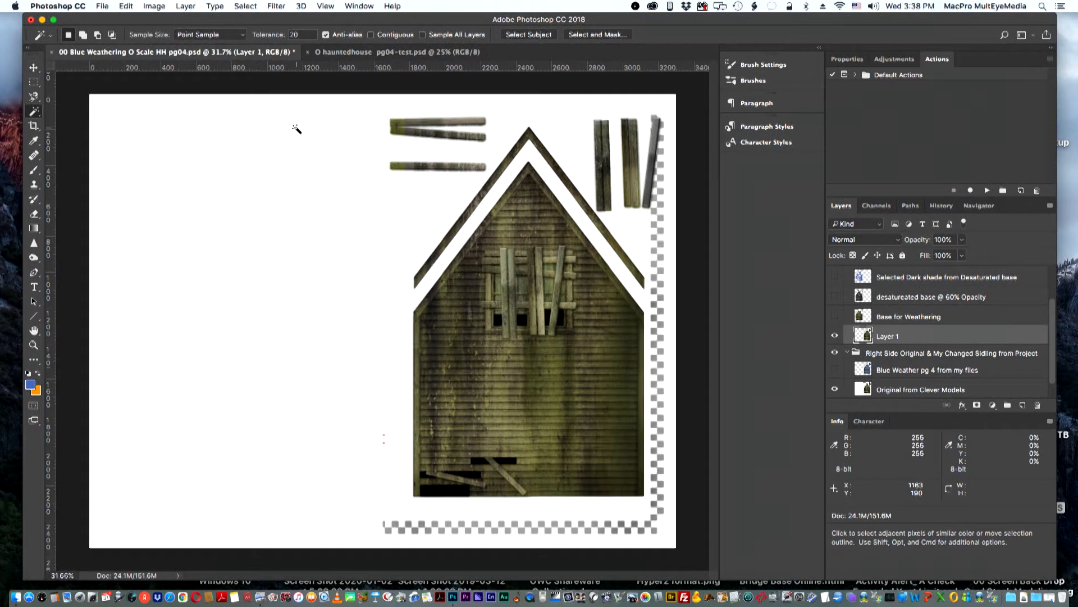
pyautogui.moveTo(295, 126)
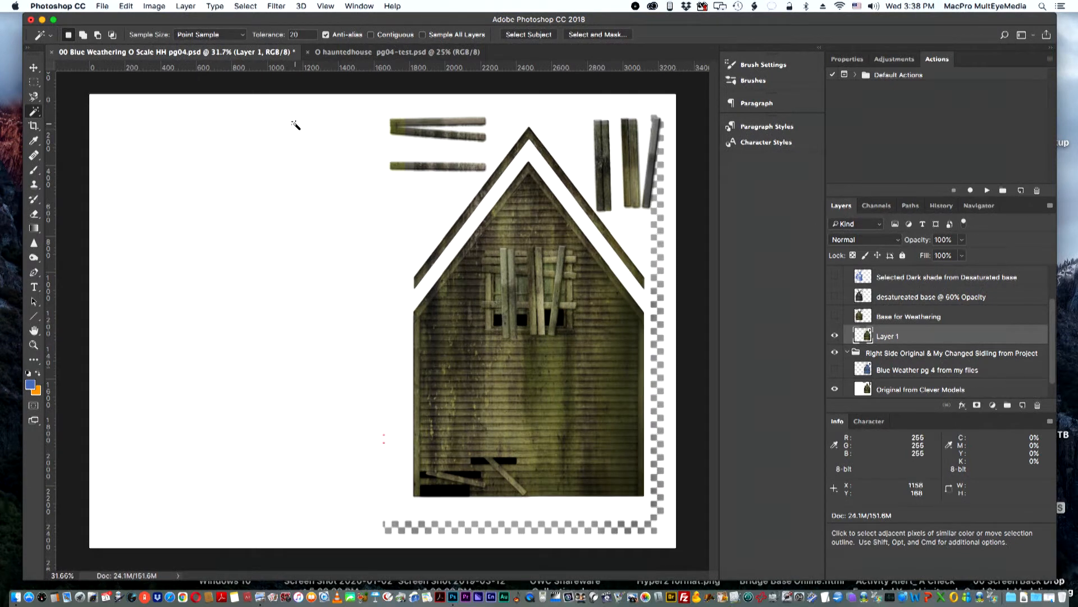
pyautogui.moveTo(270, 111)
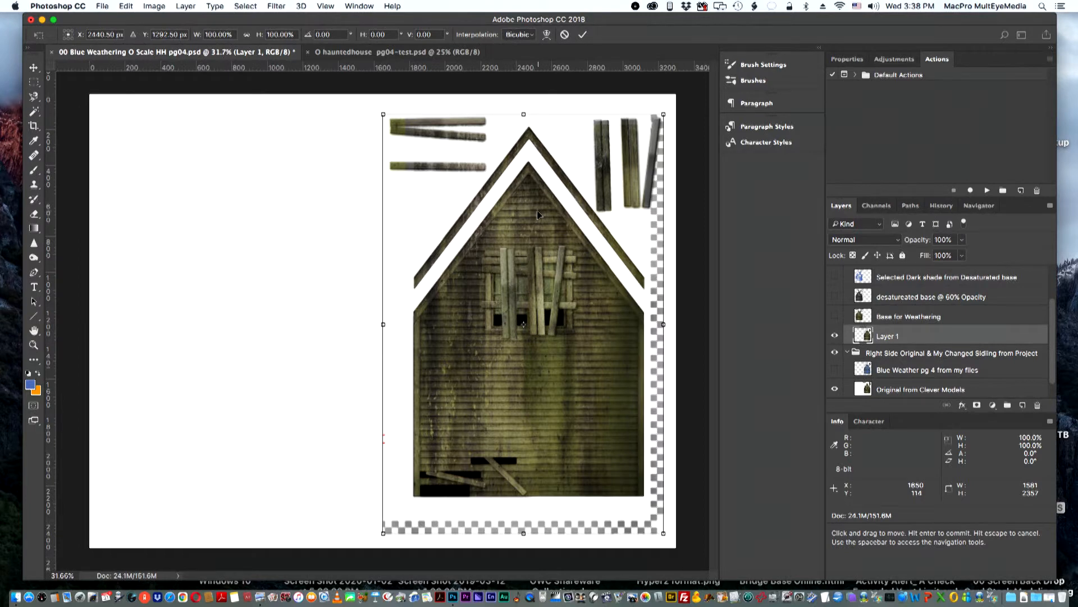
# Step: Drag Layer 1's wall copy to the left half of the page beside the original
pyautogui.moveTo(523, 323); pyautogui.dragTo(249, 323)
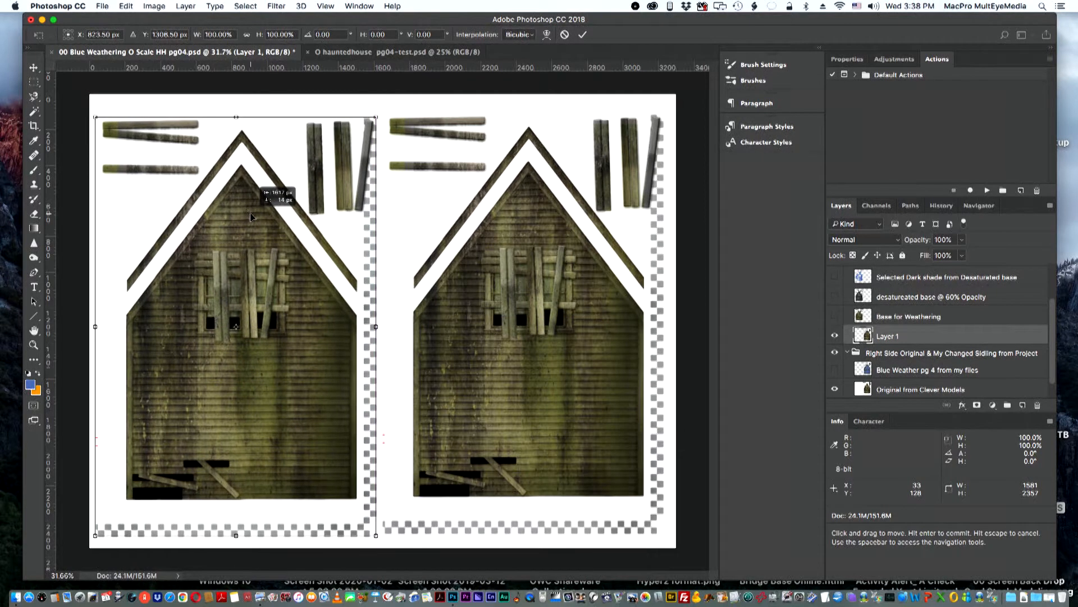
pyautogui.moveTo(251, 217); pyautogui.dragTo(251, 212)
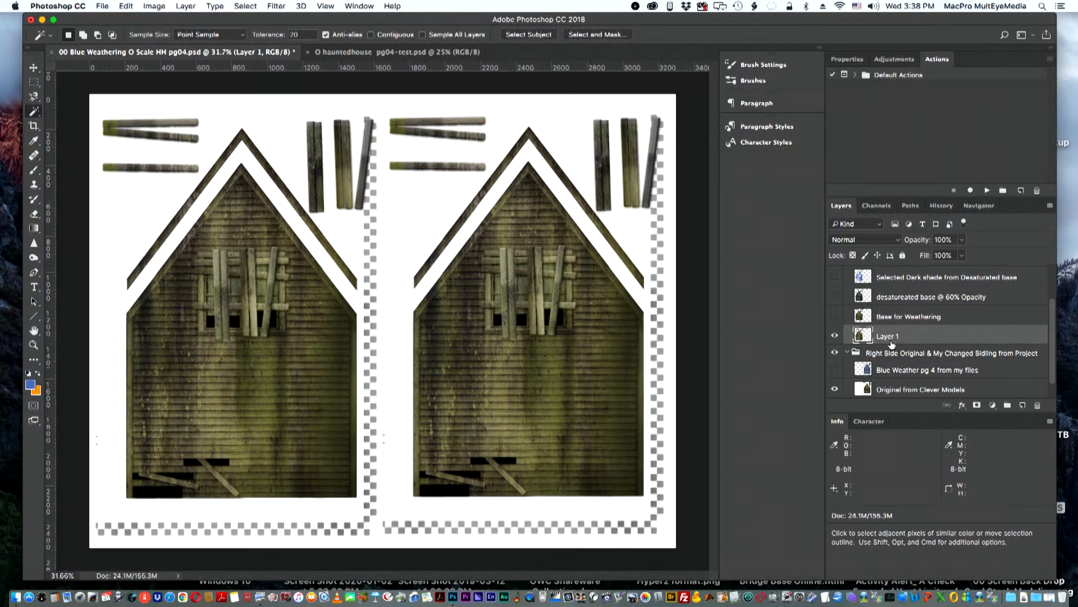
# Step: Rename Layer 1 to 'Image for Color Change'
pyautogui.doubleClick(888, 336)
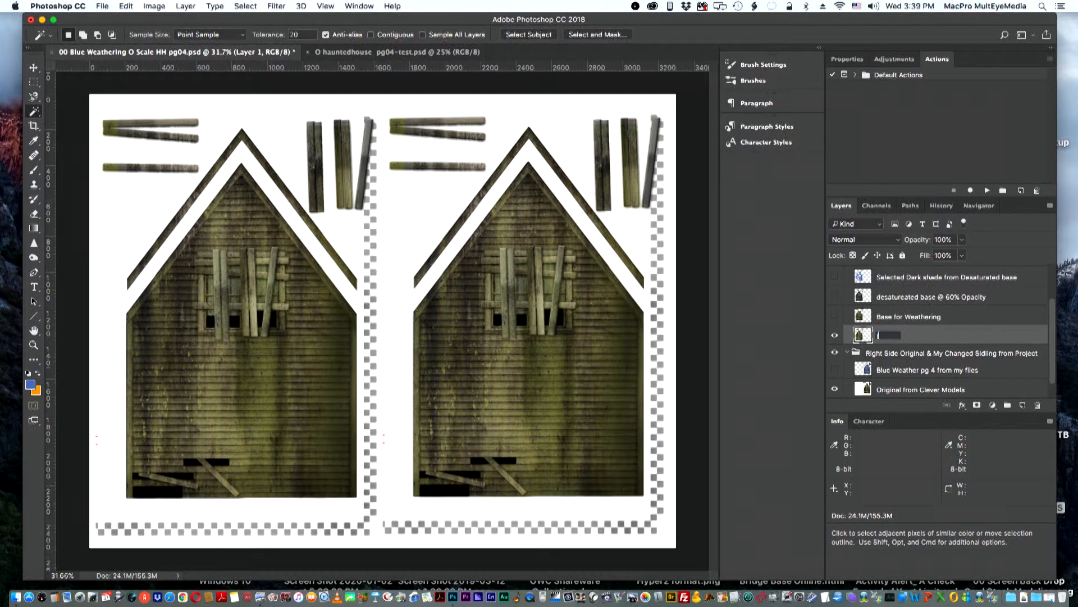
pyautogui.write('Image for')
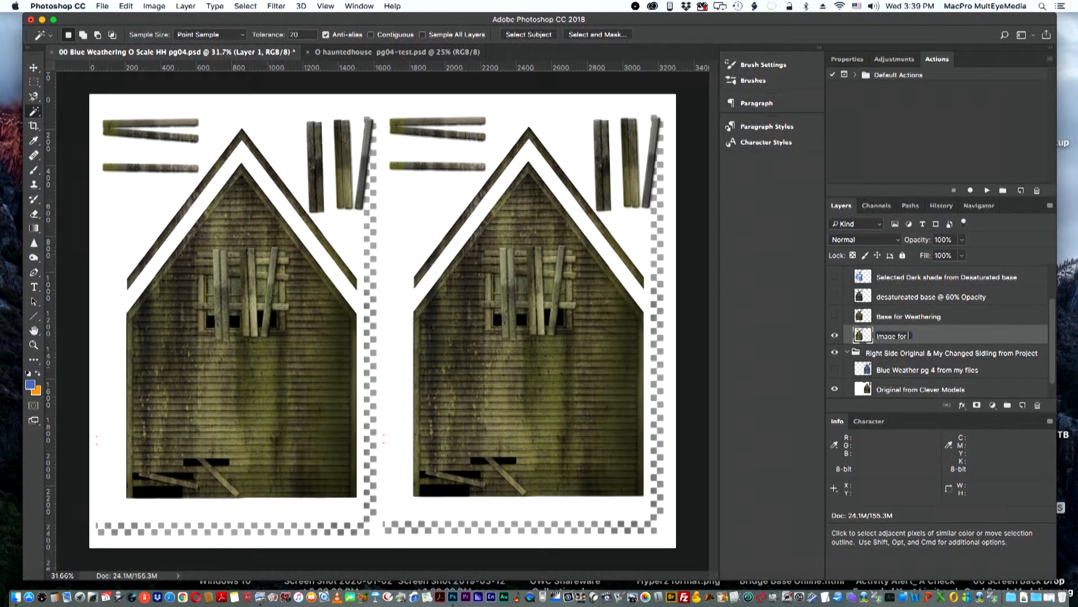
pyautogui.write('Color Change')
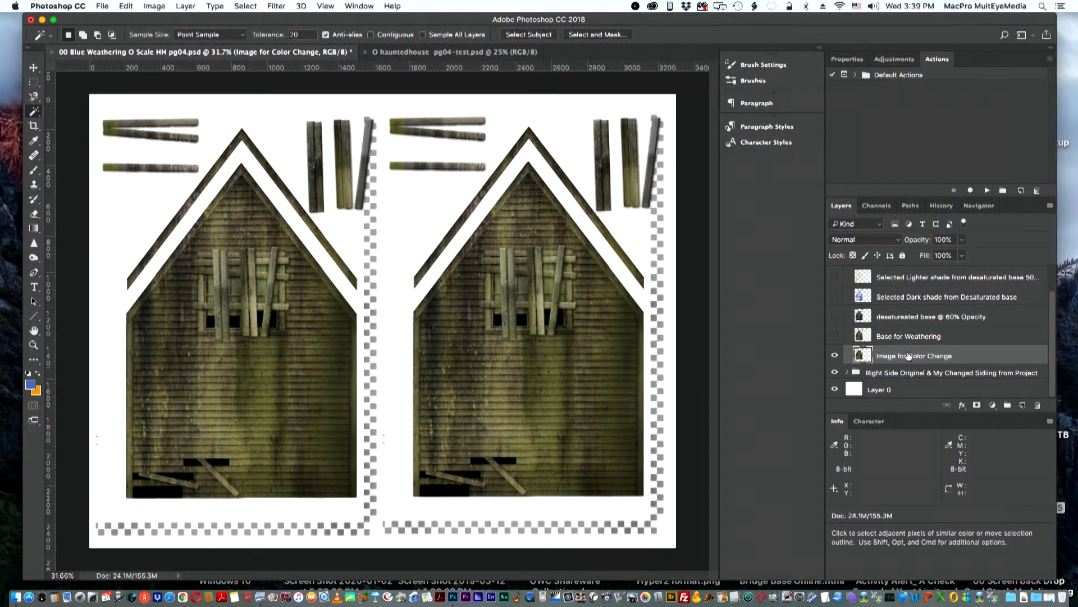
pyautogui.moveTo(981, 355)
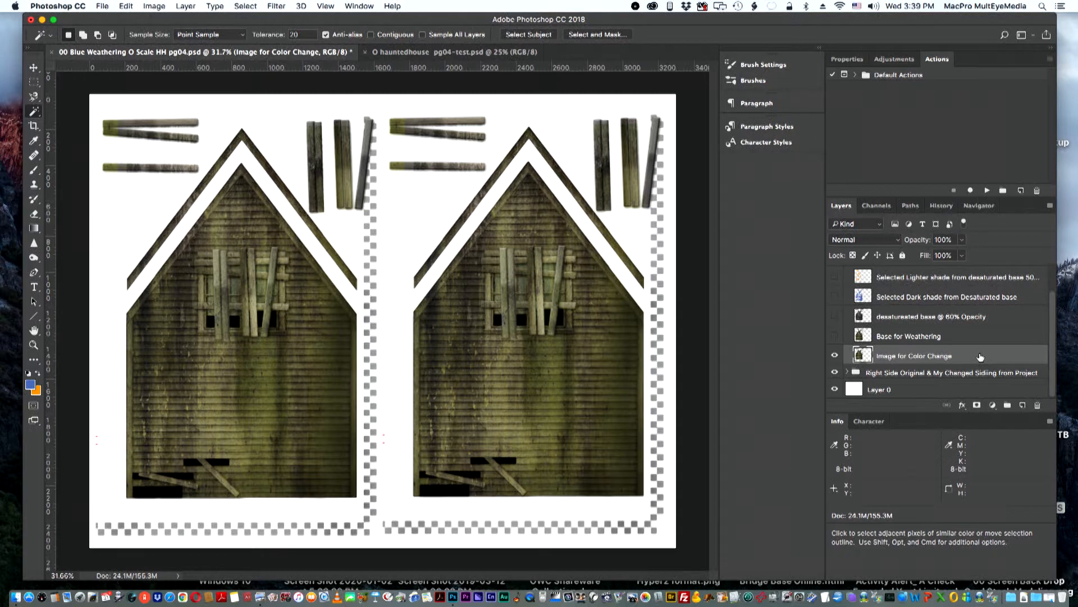
# Step: Duplicate the layer via Duplicate Layer, naming the copy 'Desaturated Image'
pyautogui.rightClick(914, 356)
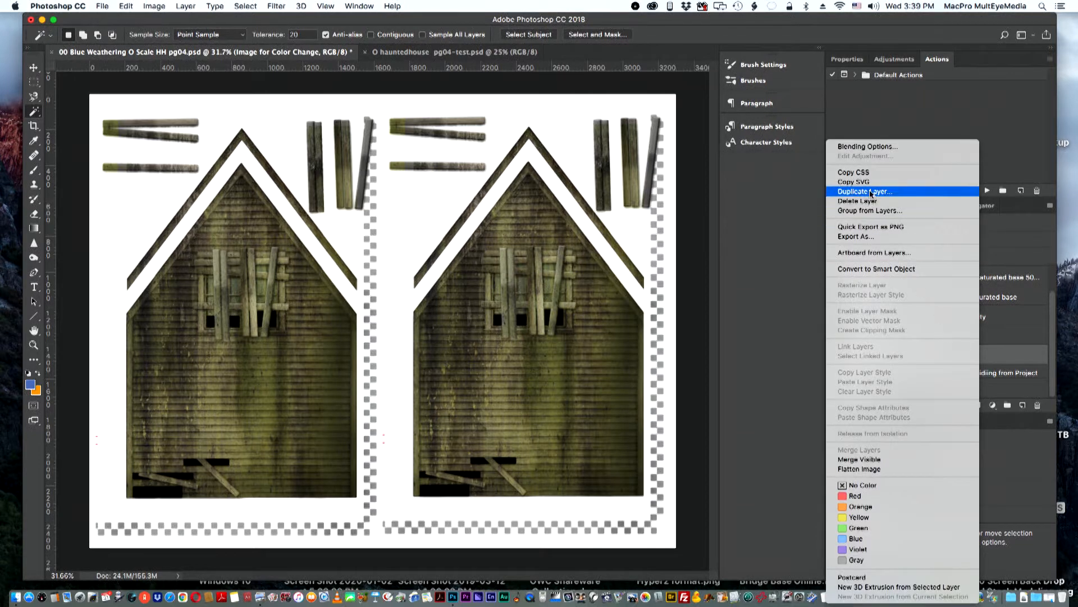
pyautogui.click(864, 191)
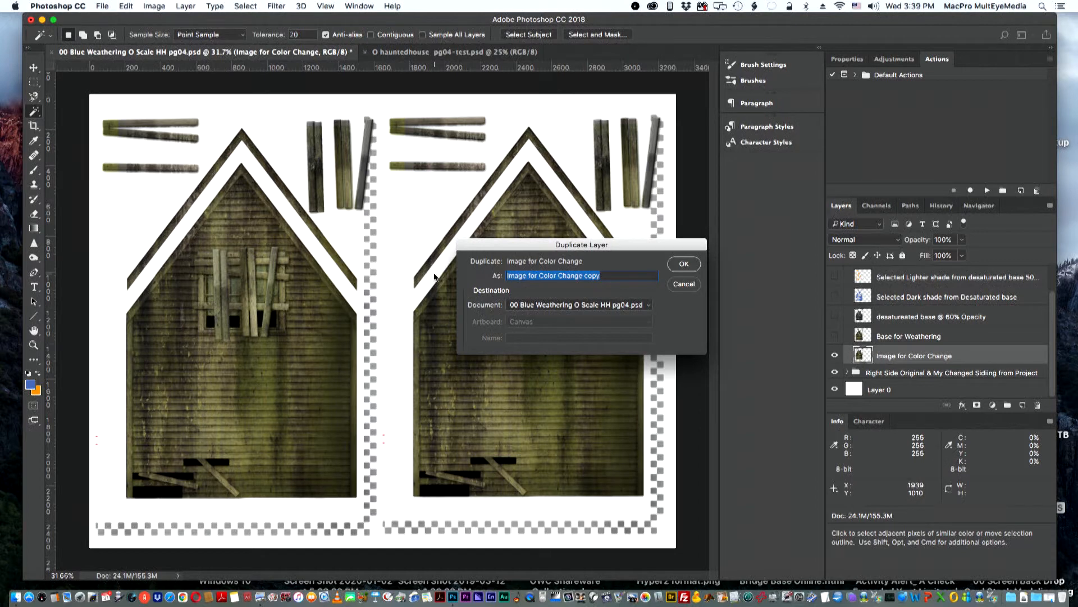
pyautogui.write('D')
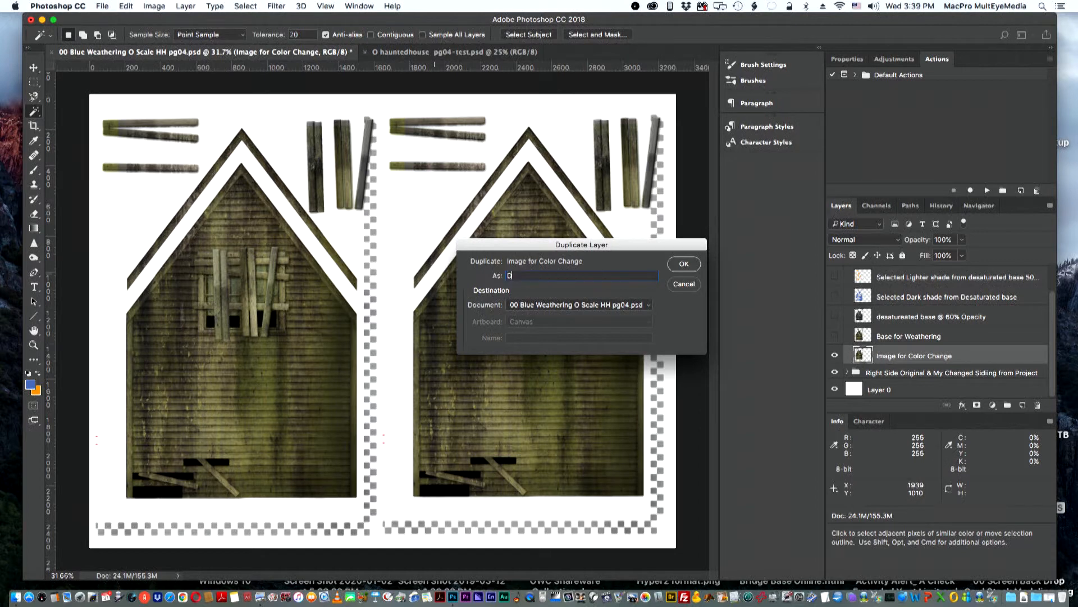
pyautogui.write('Desaturated Image')
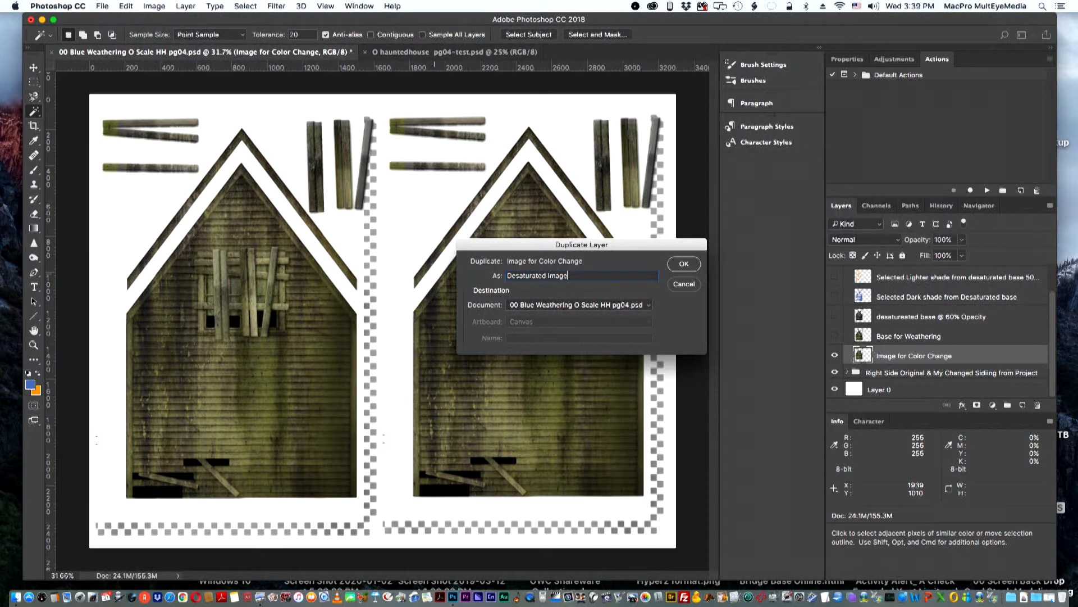
pyautogui.click(683, 264)
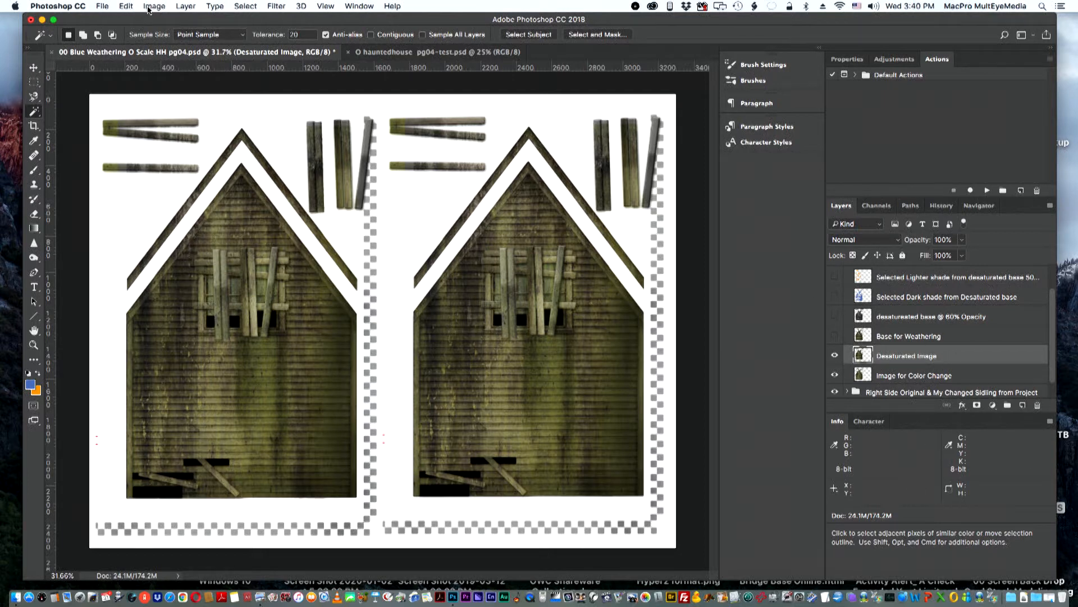
# Step: Toggle Desaturated Image visibility to compare grey against original, leaving it shown
pyautogui.click(153, 6)
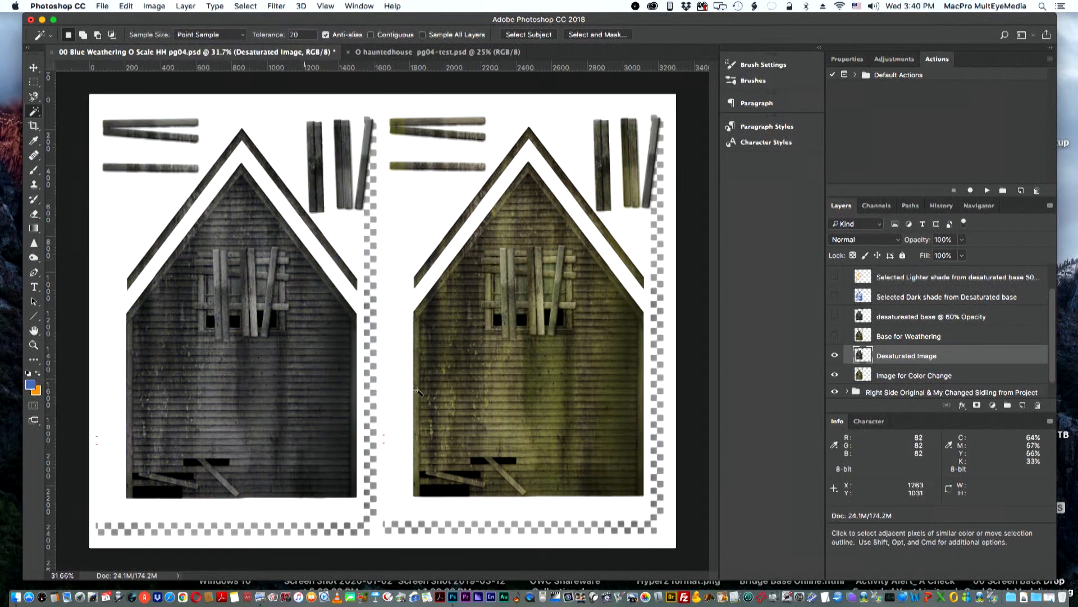
pyautogui.moveTo(603, 371)
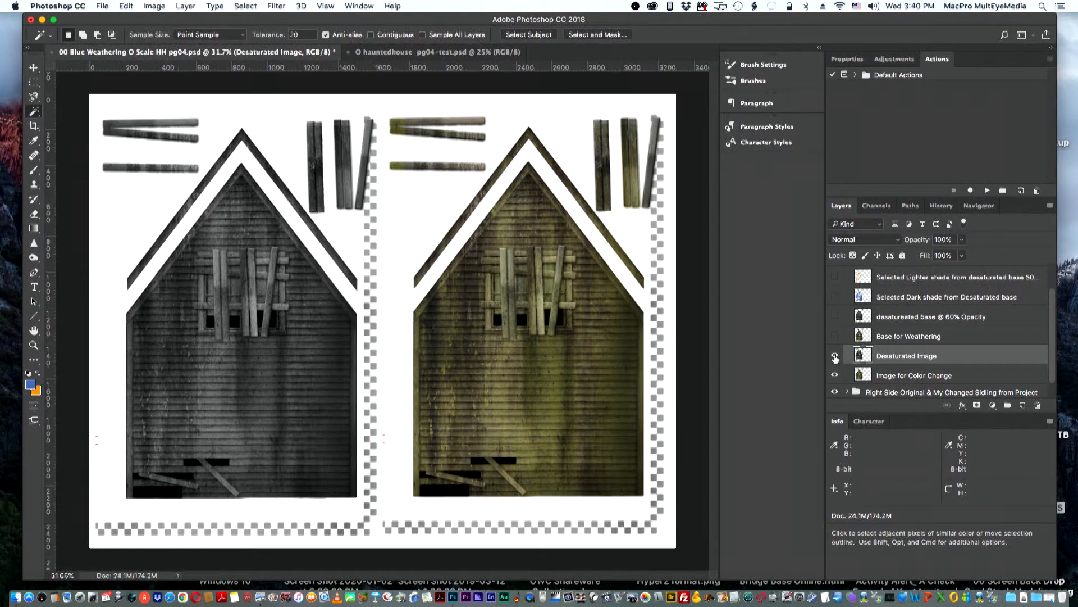
pyautogui.click(834, 358)
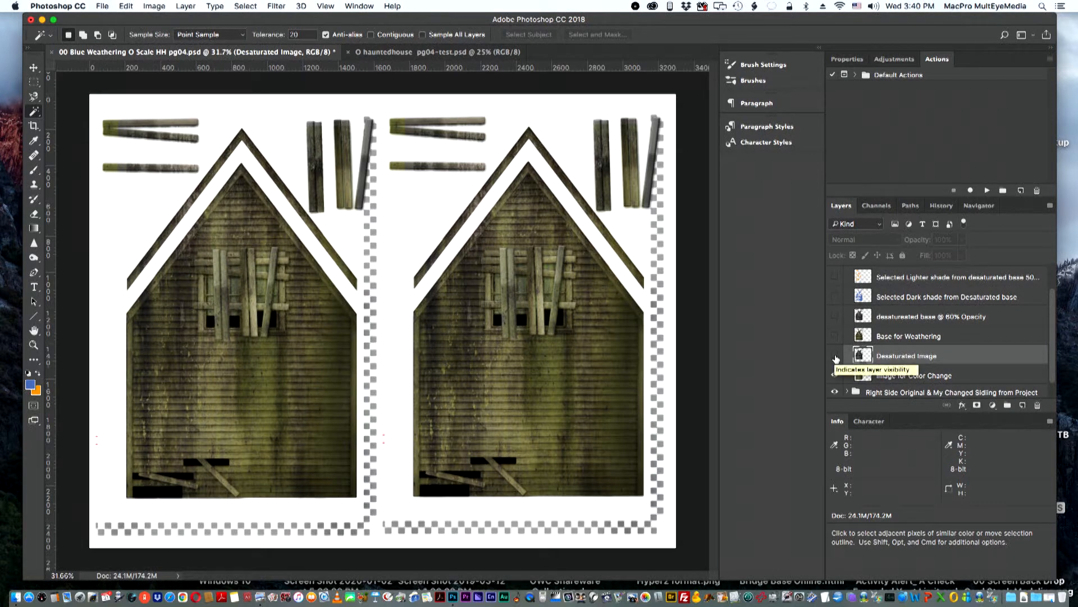
pyautogui.click(835, 356)
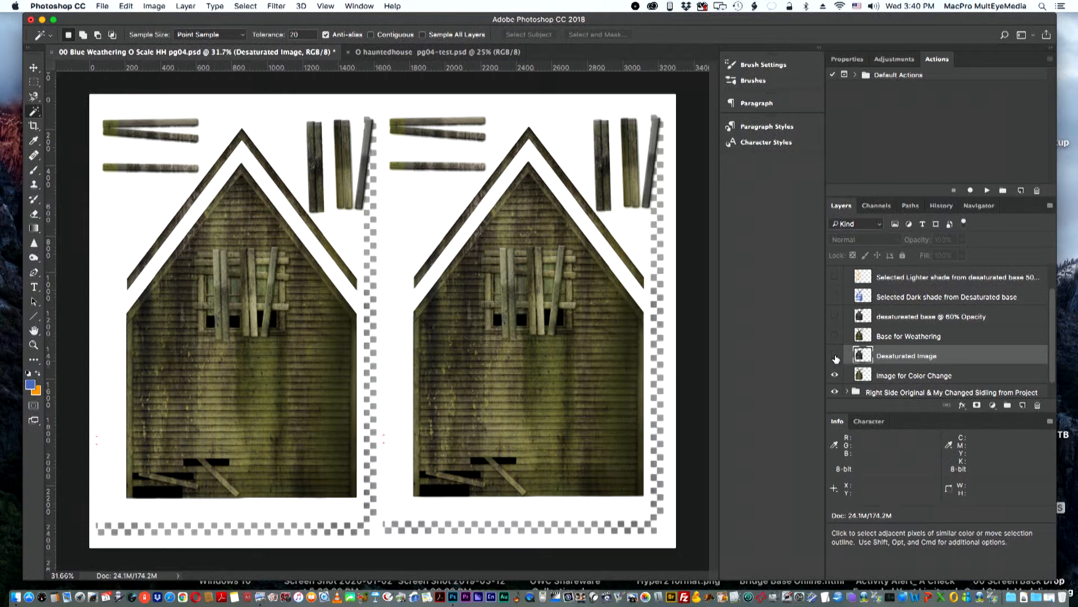
pyautogui.click(835, 355)
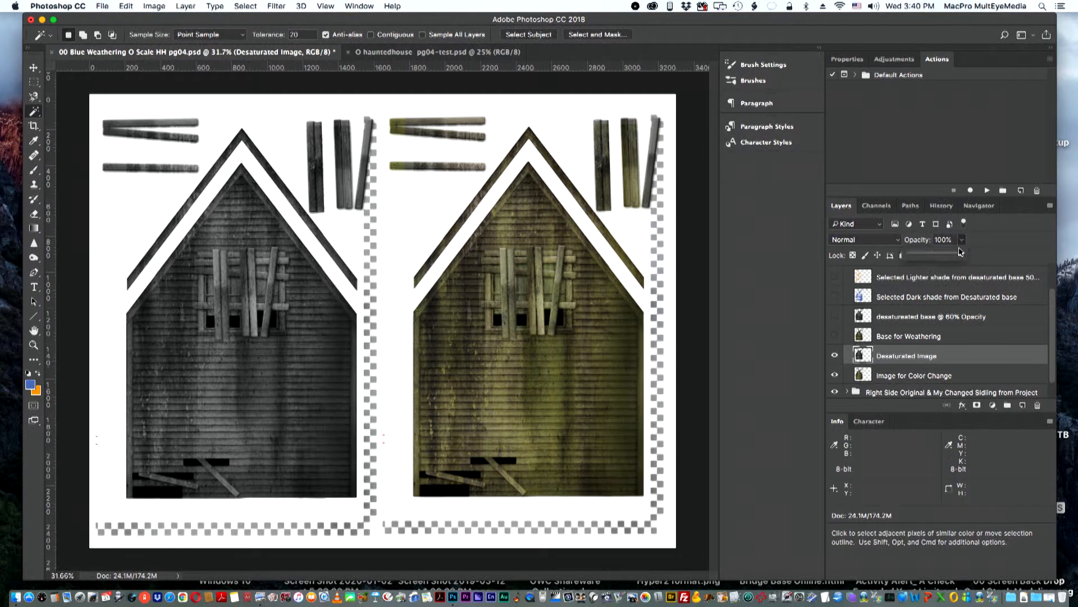
# Step: Drag the Desaturated Image layer's opacity down to 66%
pyautogui.moveTo(961, 254); pyautogui.dragTo(942, 254)
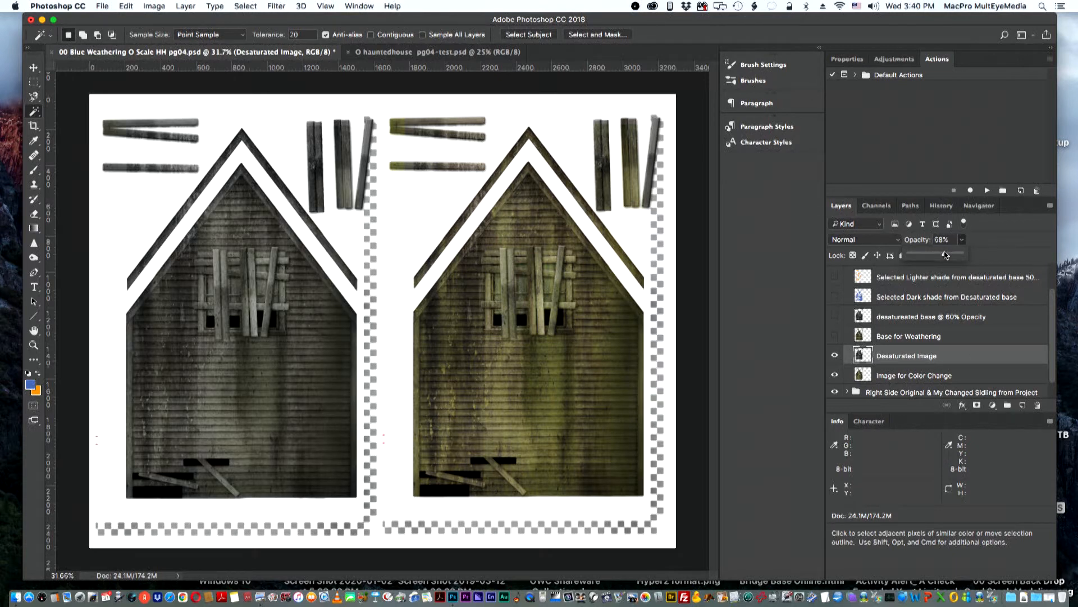
pyautogui.moveTo(947, 255); pyautogui.dragTo(944, 254)
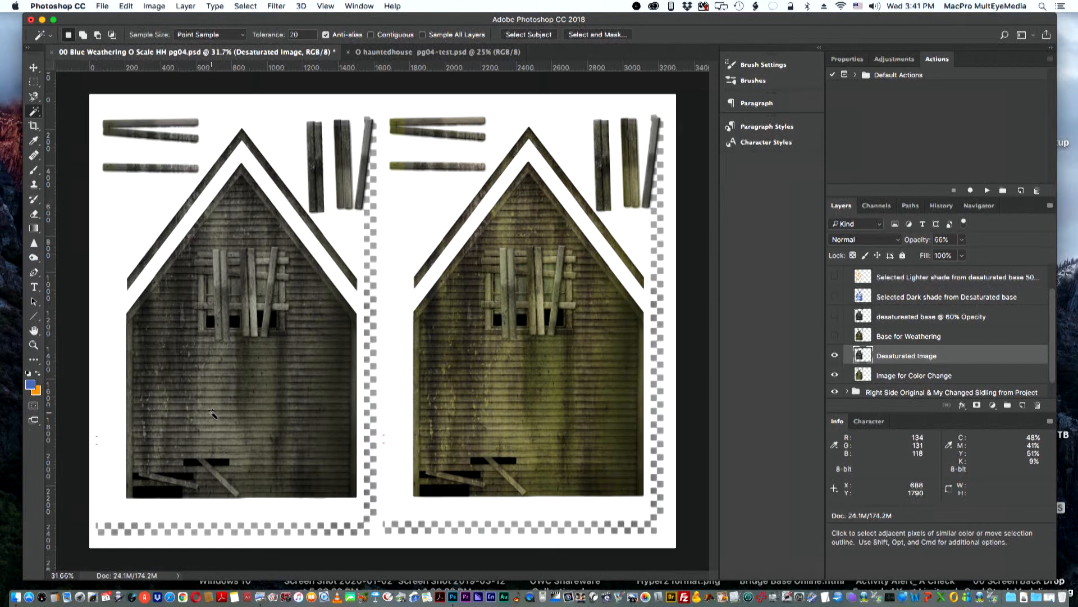
pyautogui.moveTo(217, 385)
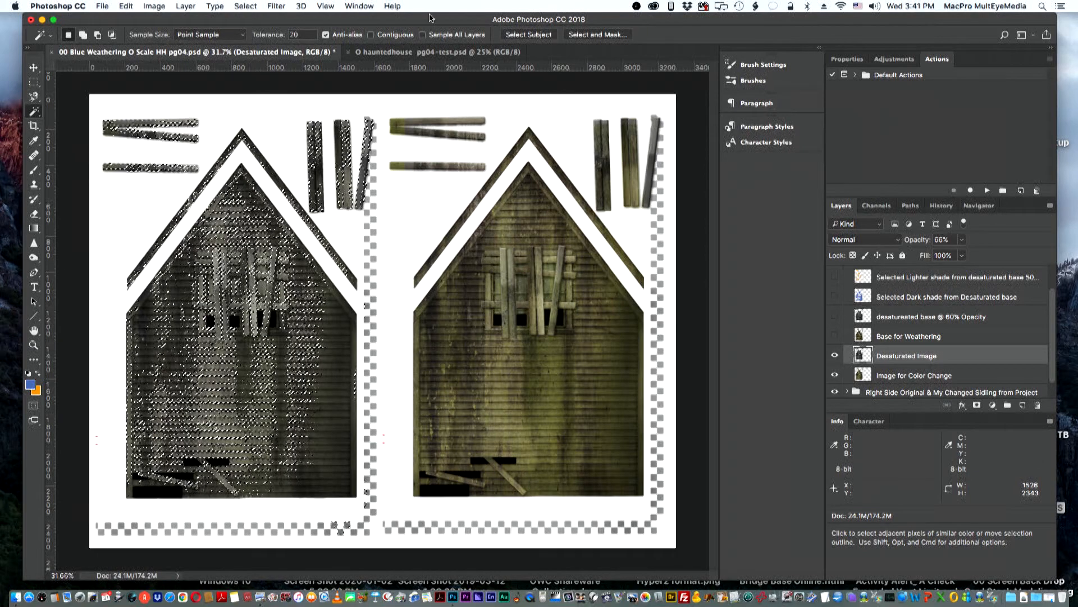
# Step: Create a new layer above Desaturated Image and rename it 'Color Change - blue'
pyautogui.click(125, 6)
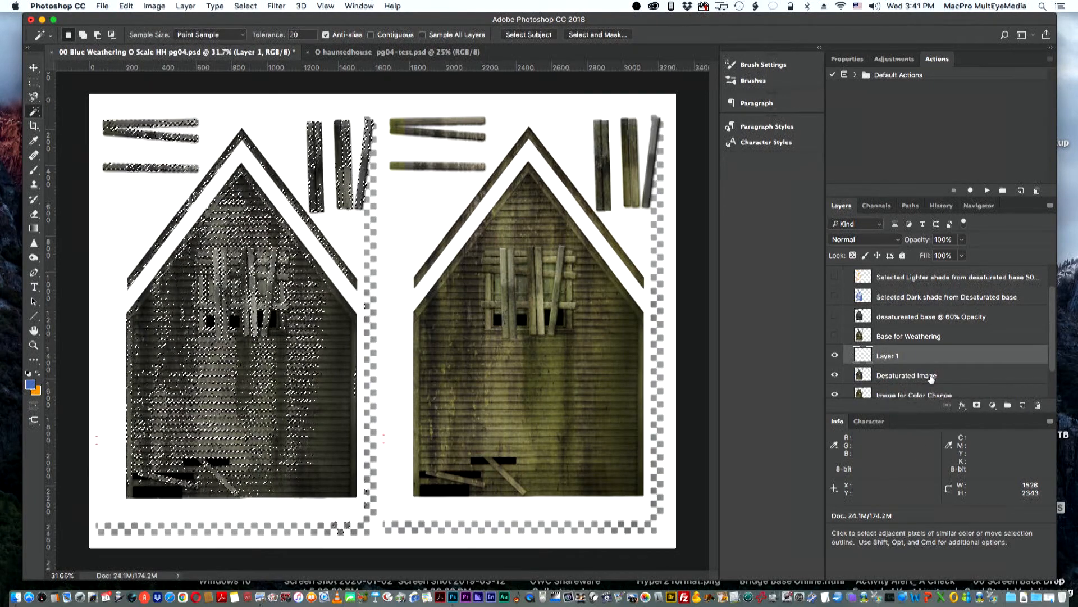
pyautogui.doubleClick(888, 356)
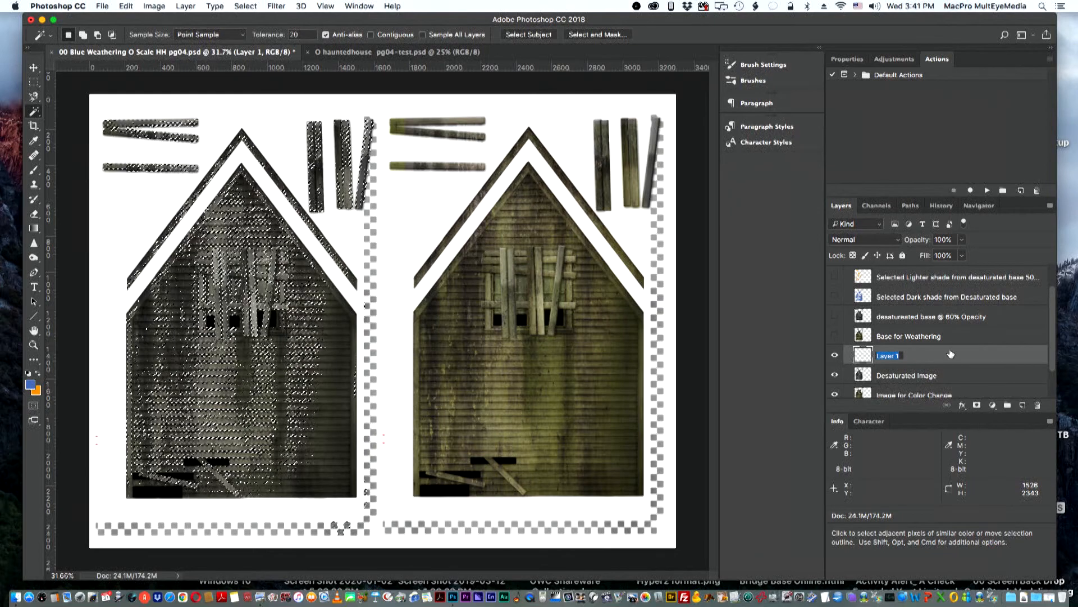
pyautogui.write('c')
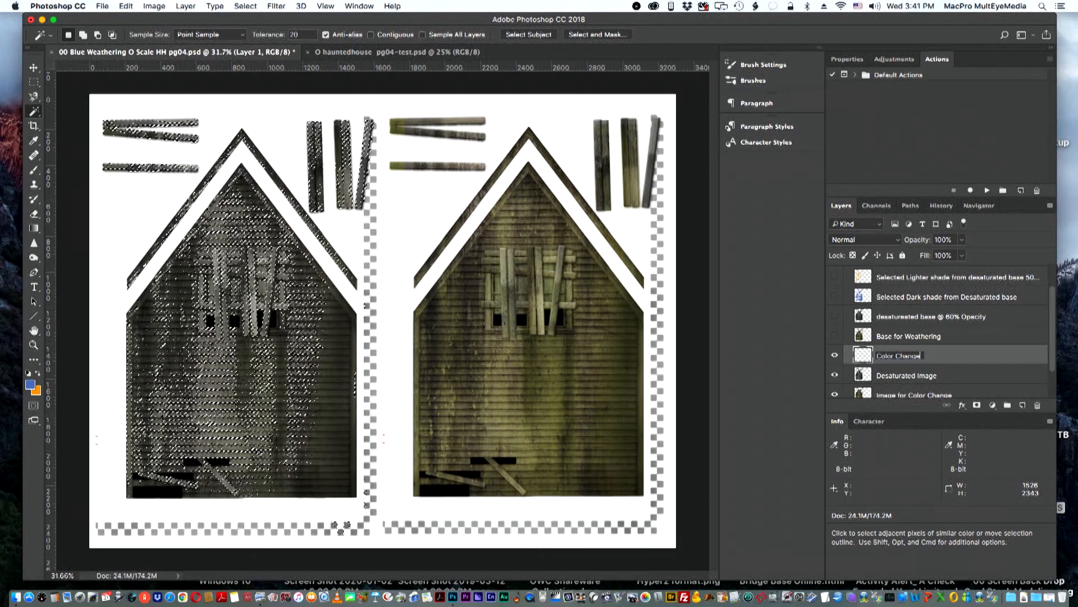
pyautogui.write('-')
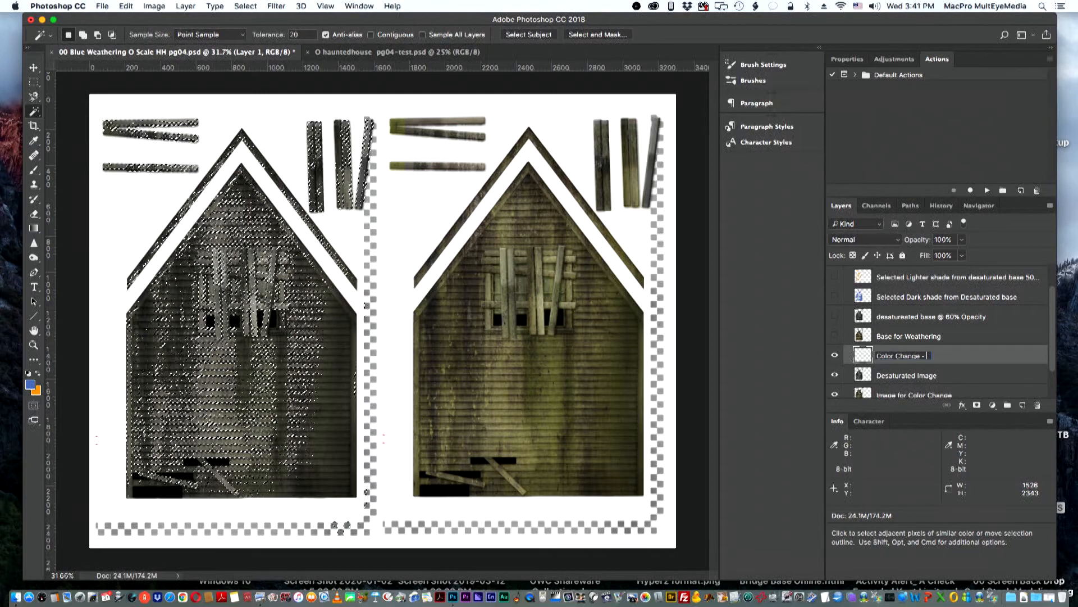
pyautogui.write('blue')
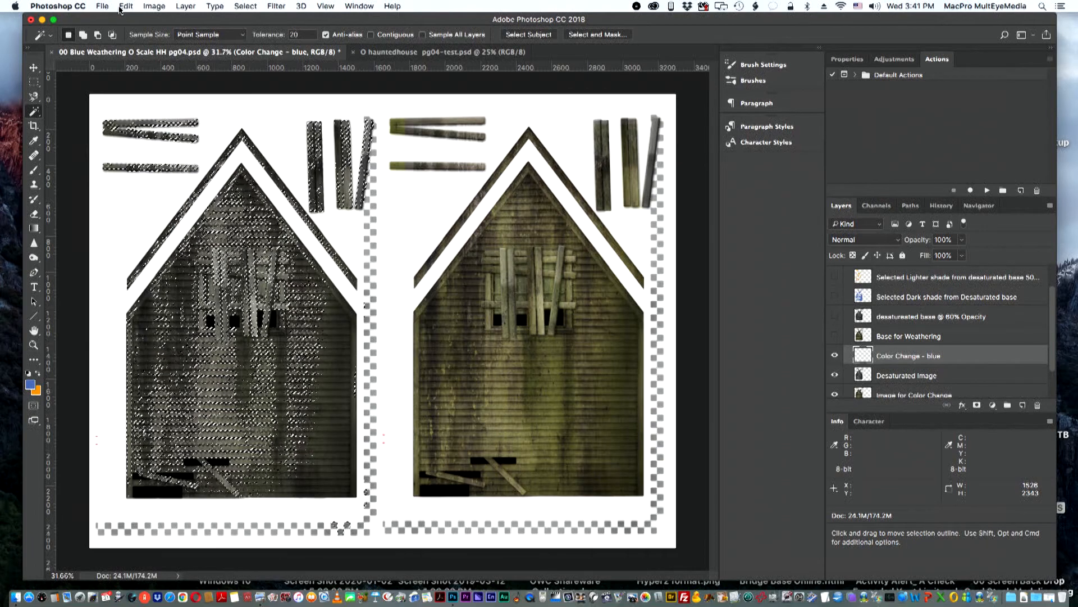
# Step: Fill the selection on the Color Change - blue layer with the blue colour and check its opacity
pyautogui.click(125, 6)
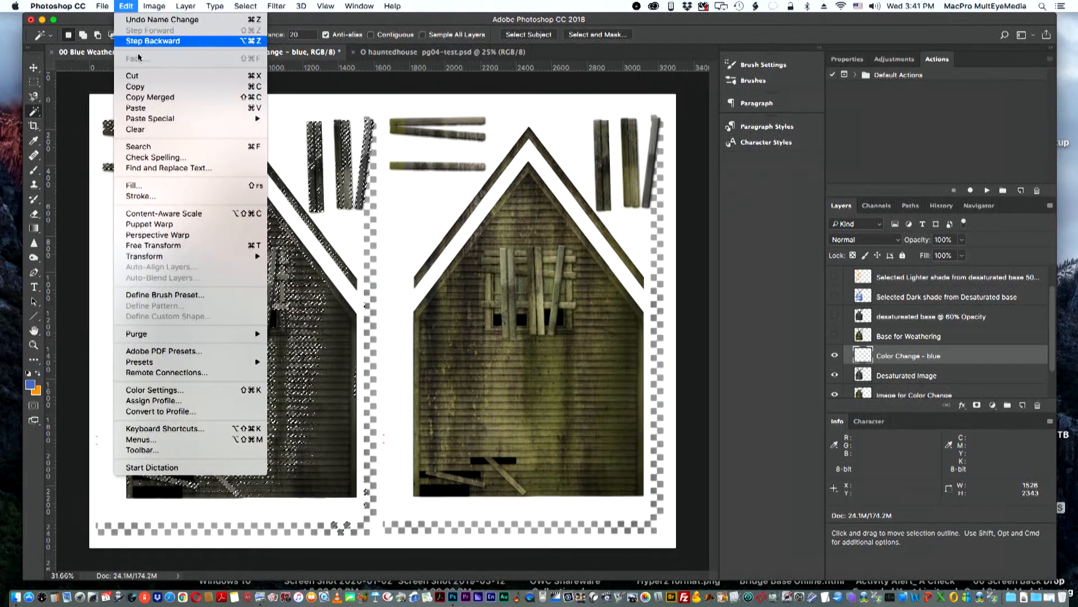
pyautogui.click(133, 185)
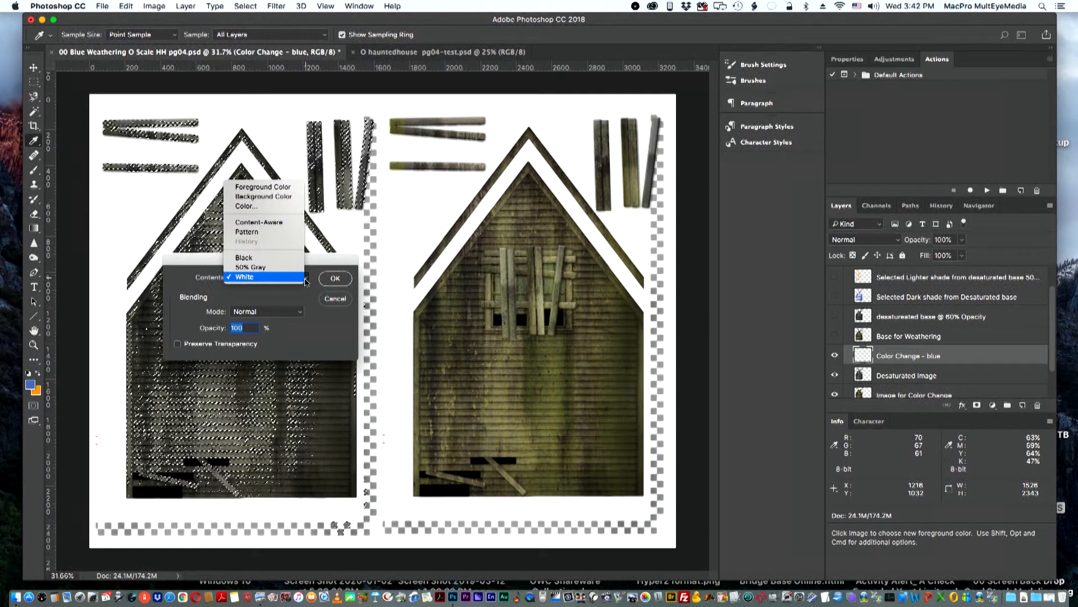
pyautogui.click(263, 187)
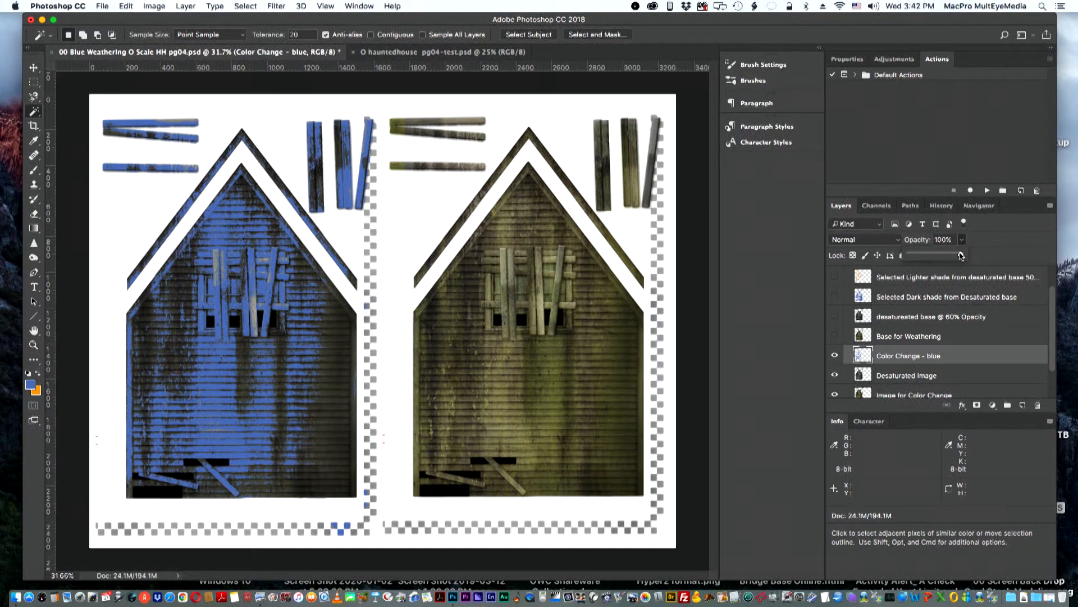
pyautogui.moveTo(961, 255); pyautogui.dragTo(953, 255)
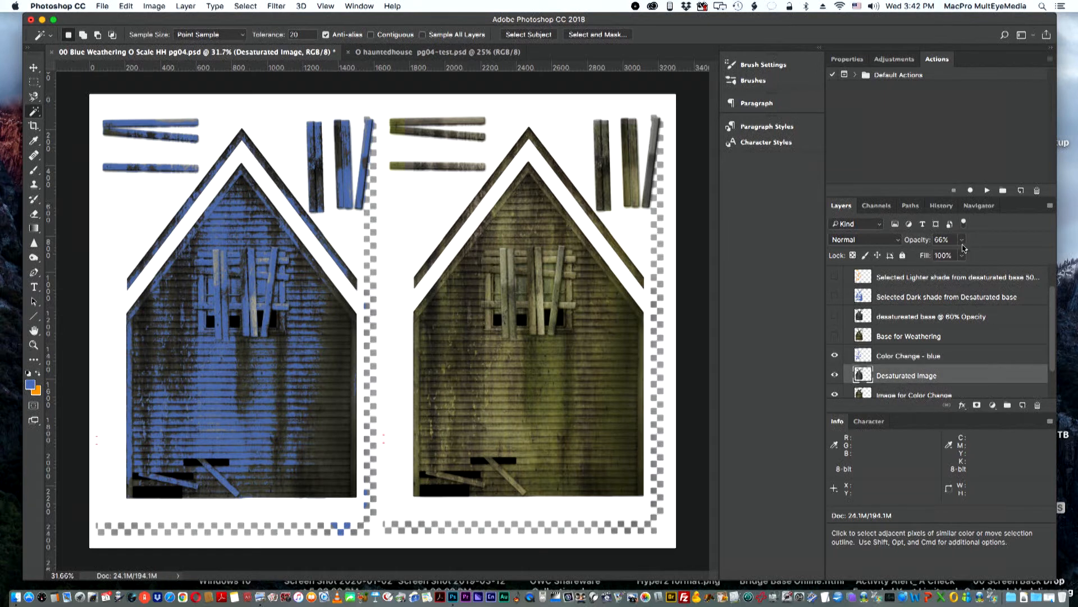
# Step: Raise the Desaturated Image layer's opacity back to 100%
pyautogui.moveTo(964, 248); pyautogui.dragTo(964, 256)
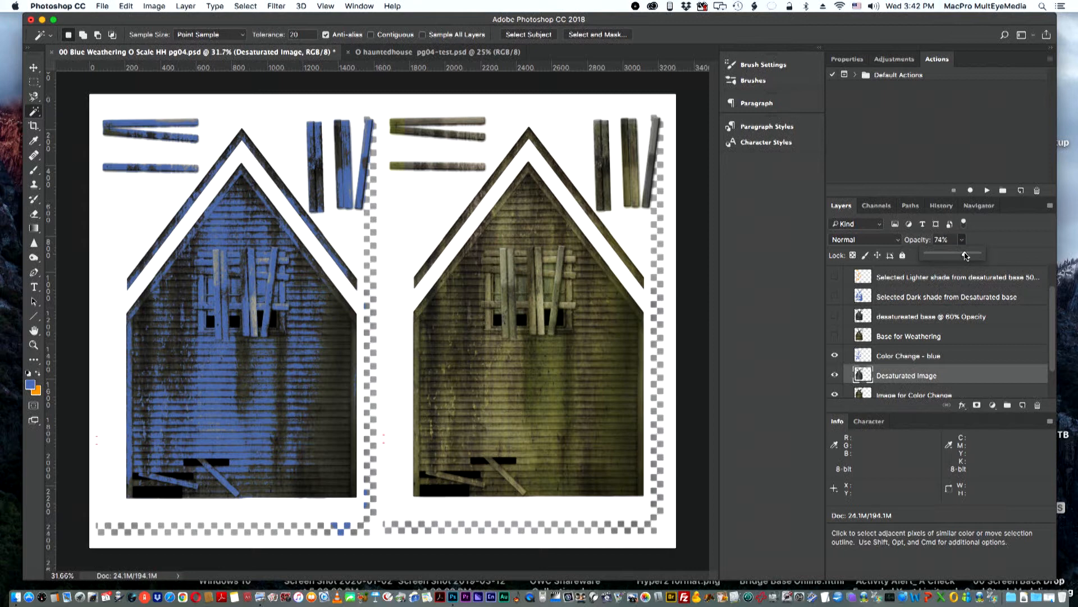
pyautogui.moveTo(953, 255); pyautogui.dragTo(980, 255)
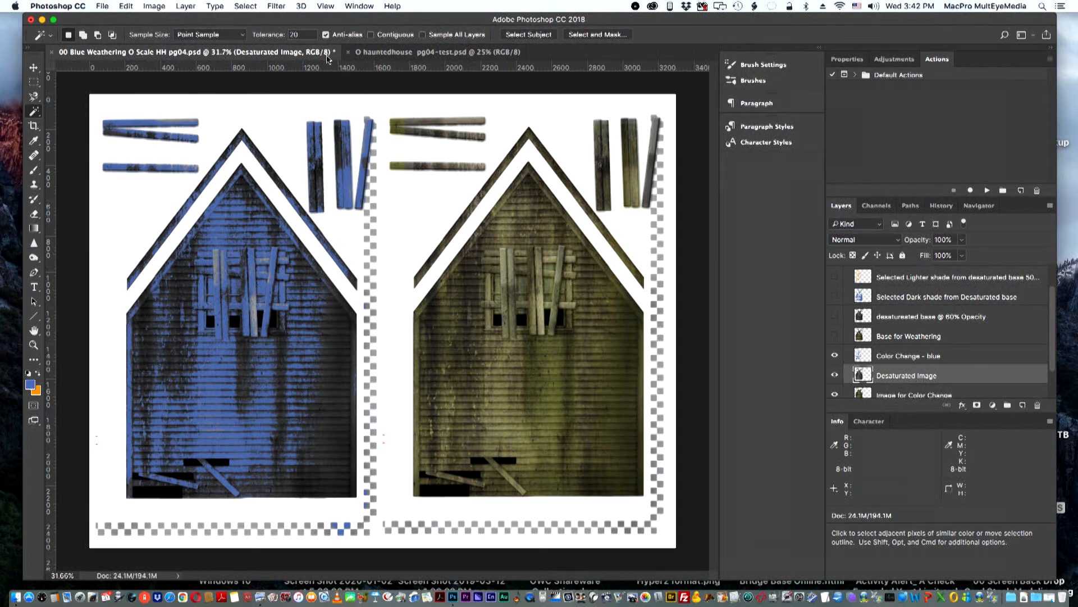
pyautogui.click(154, 5)
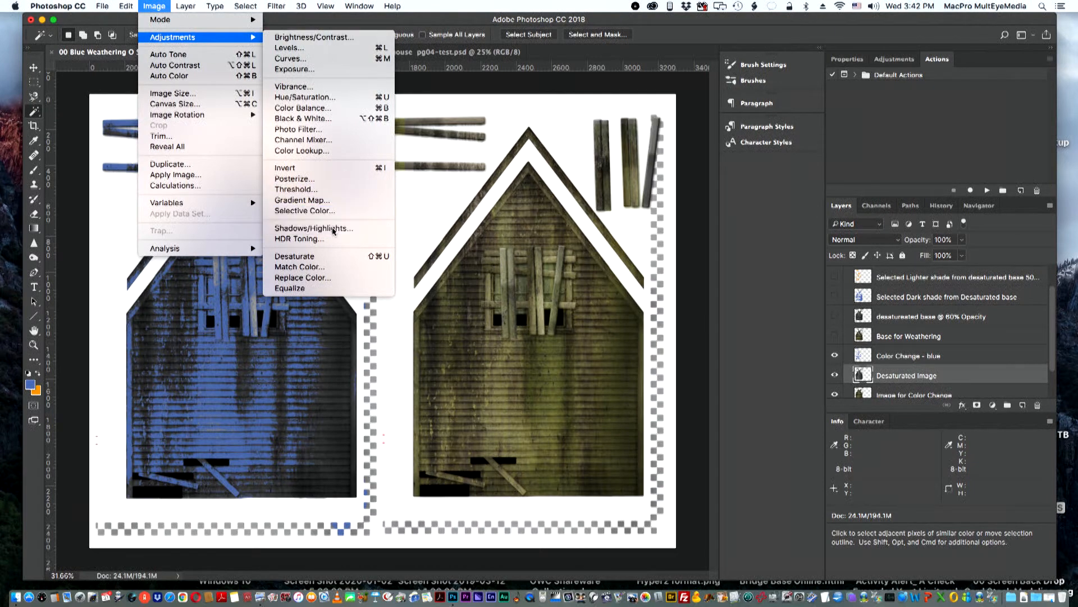
# Step: Bring up Shadows/Highlights on the desaturated copy and set Shadows to 37%
pyautogui.click(313, 227)
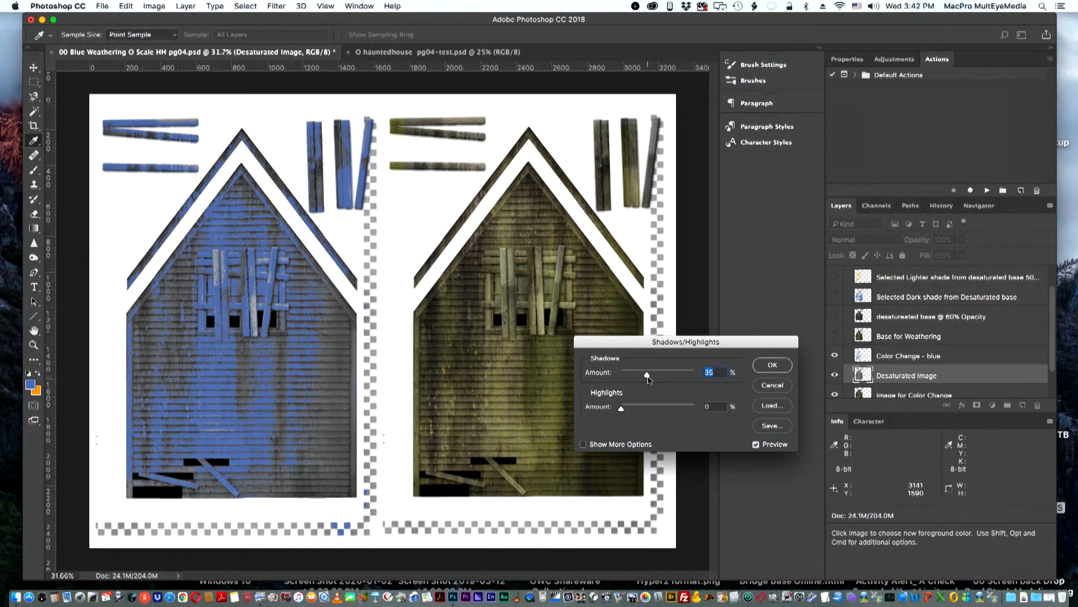
pyautogui.moveTo(646, 377)
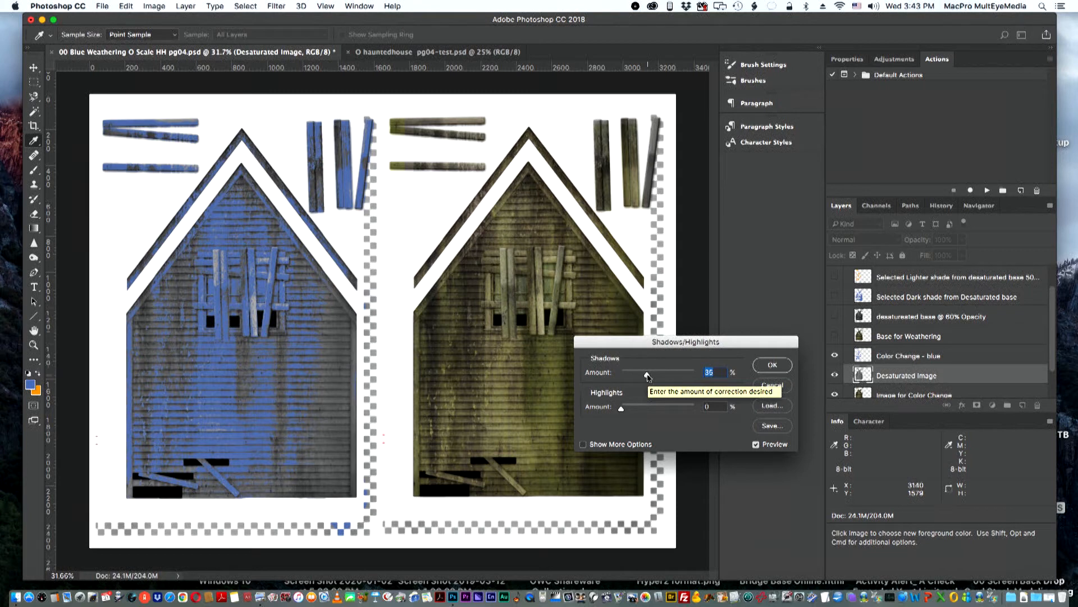
pyautogui.moveTo(645, 371); pyautogui.dragTo(655, 372)
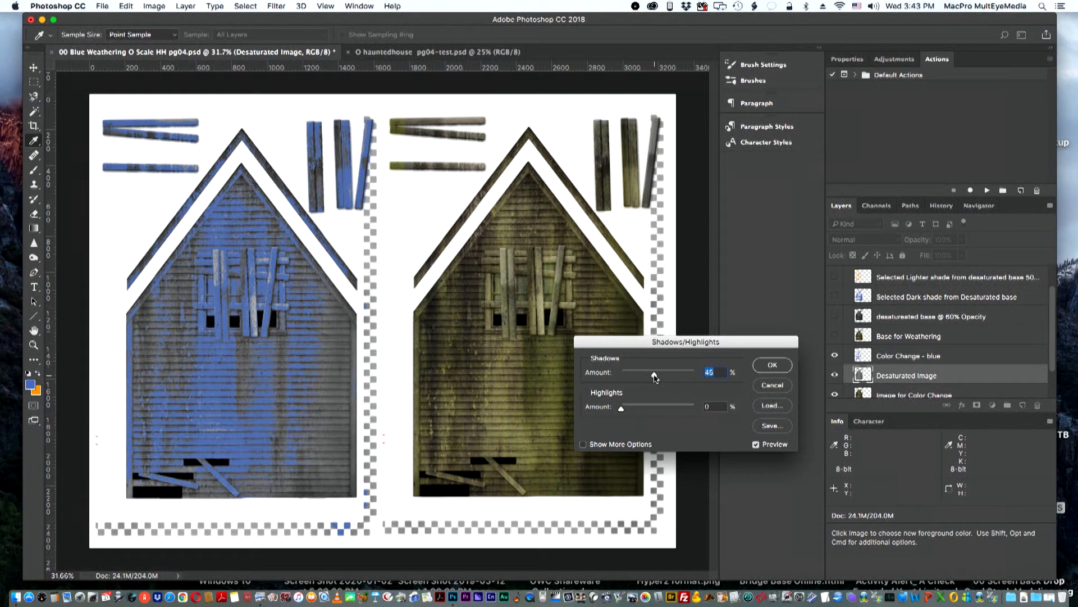
pyautogui.moveTo(653, 372); pyautogui.dragTo(629, 372)
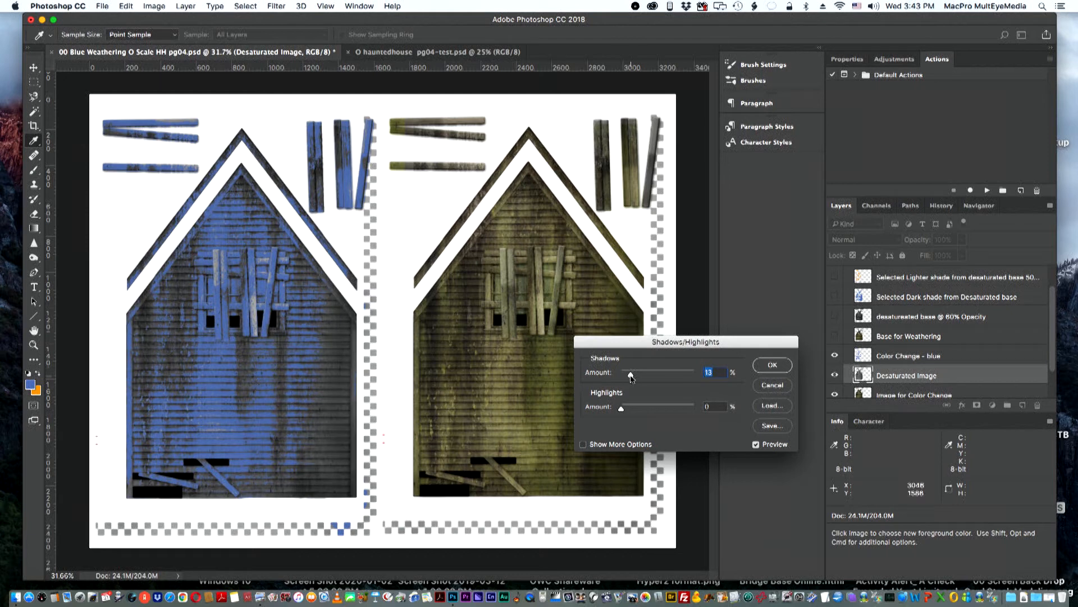
pyautogui.moveTo(629, 374); pyautogui.dragTo(647, 374)
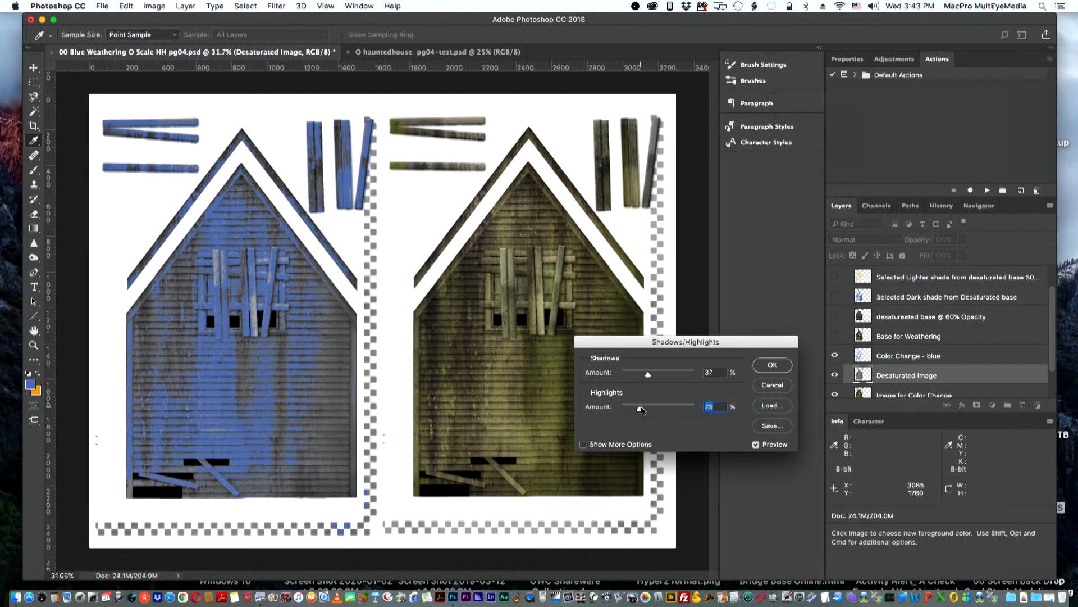
# Step: Raise Highlights to 56% and reveal the extended tone and radius options
pyautogui.moveTo(640, 405); pyautogui.dragTo(647, 406)
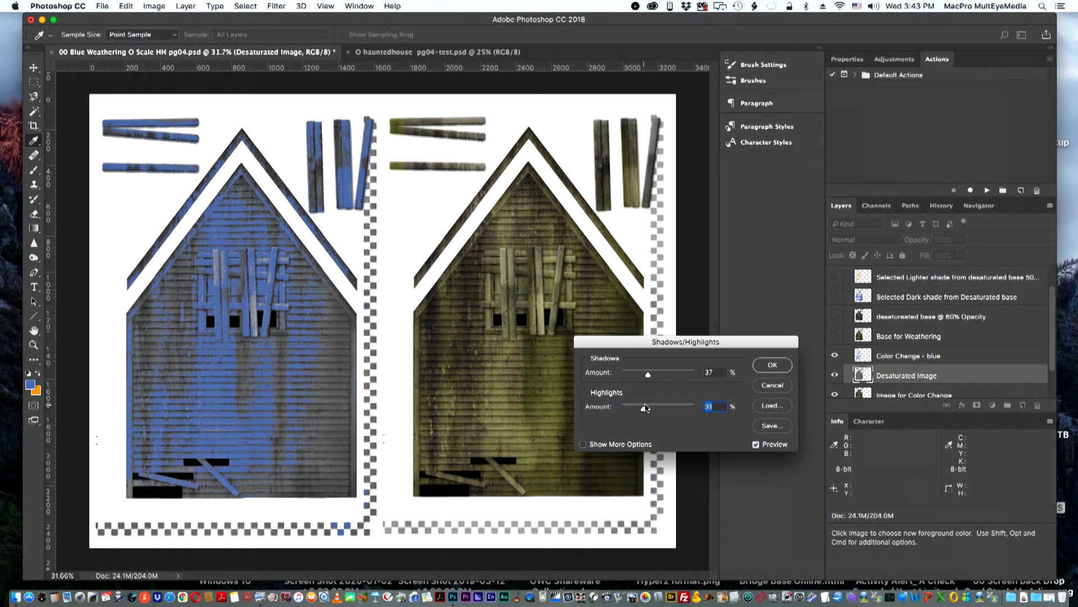
pyautogui.moveTo(646, 406); pyautogui.dragTo(651, 405)
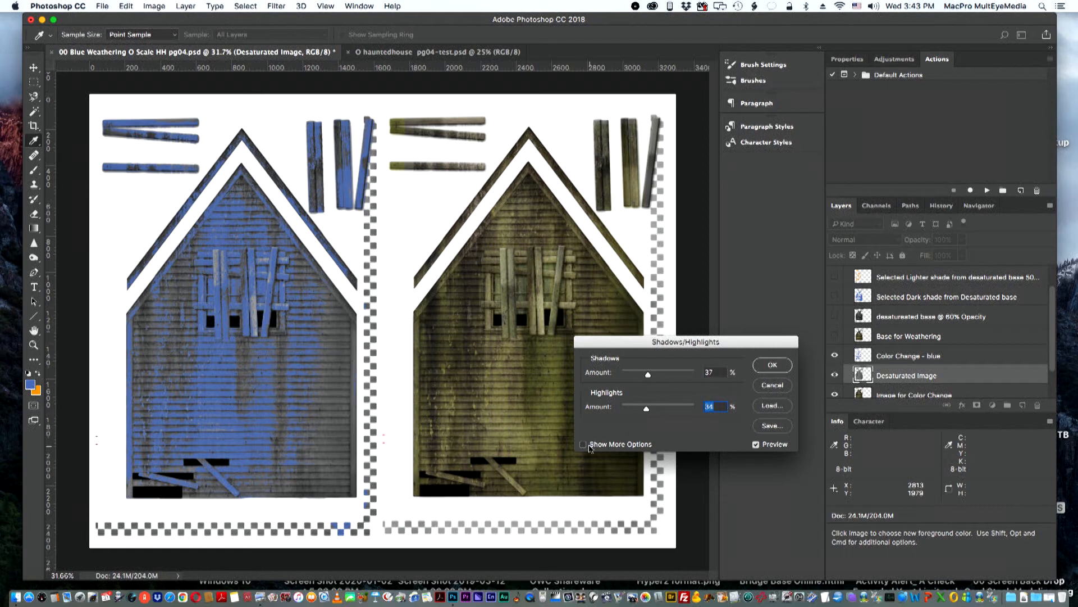
pyautogui.click(584, 443)
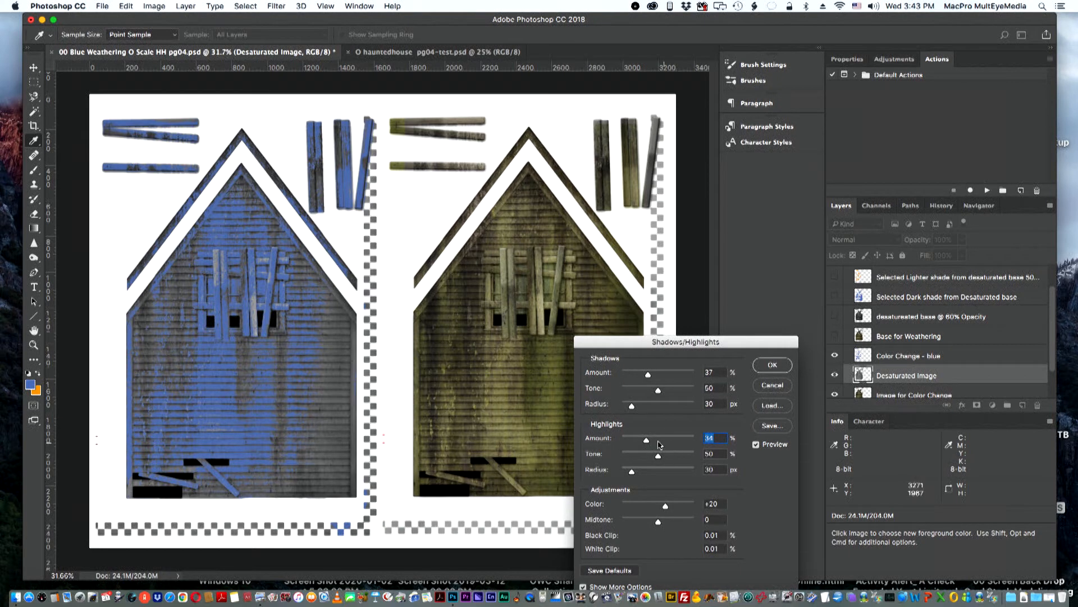